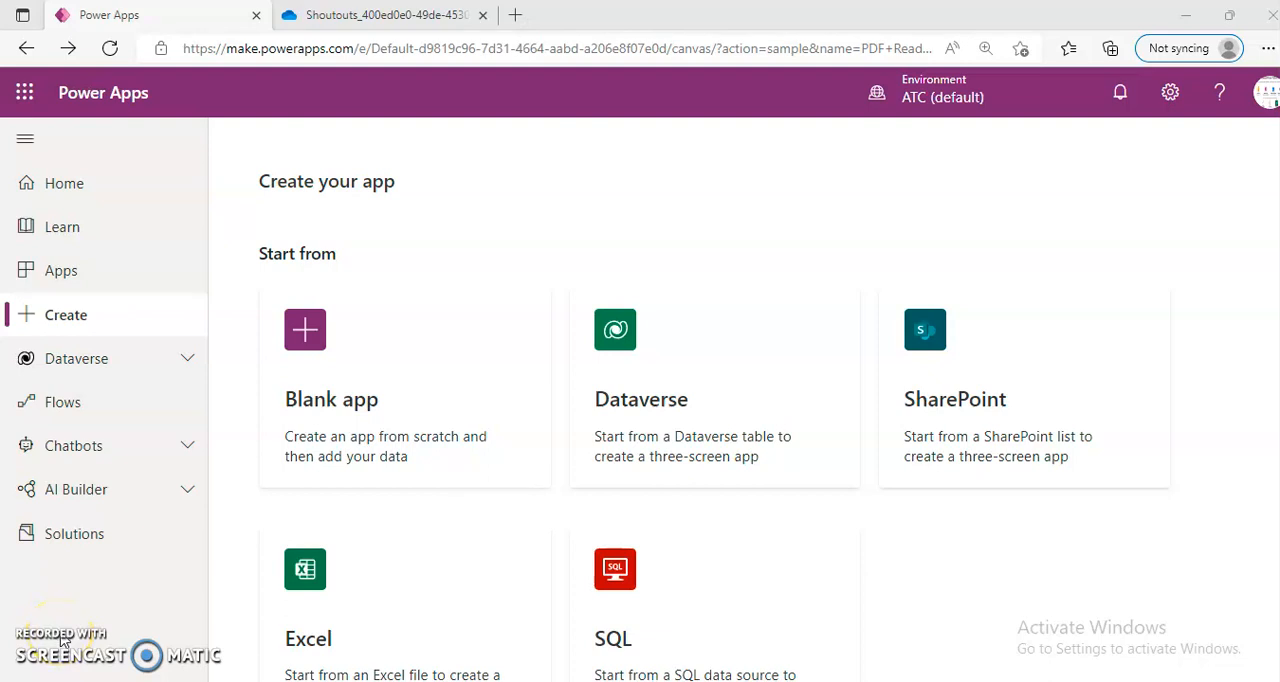
{"action": "mouse_move", "coordinate": [1072, 248]}
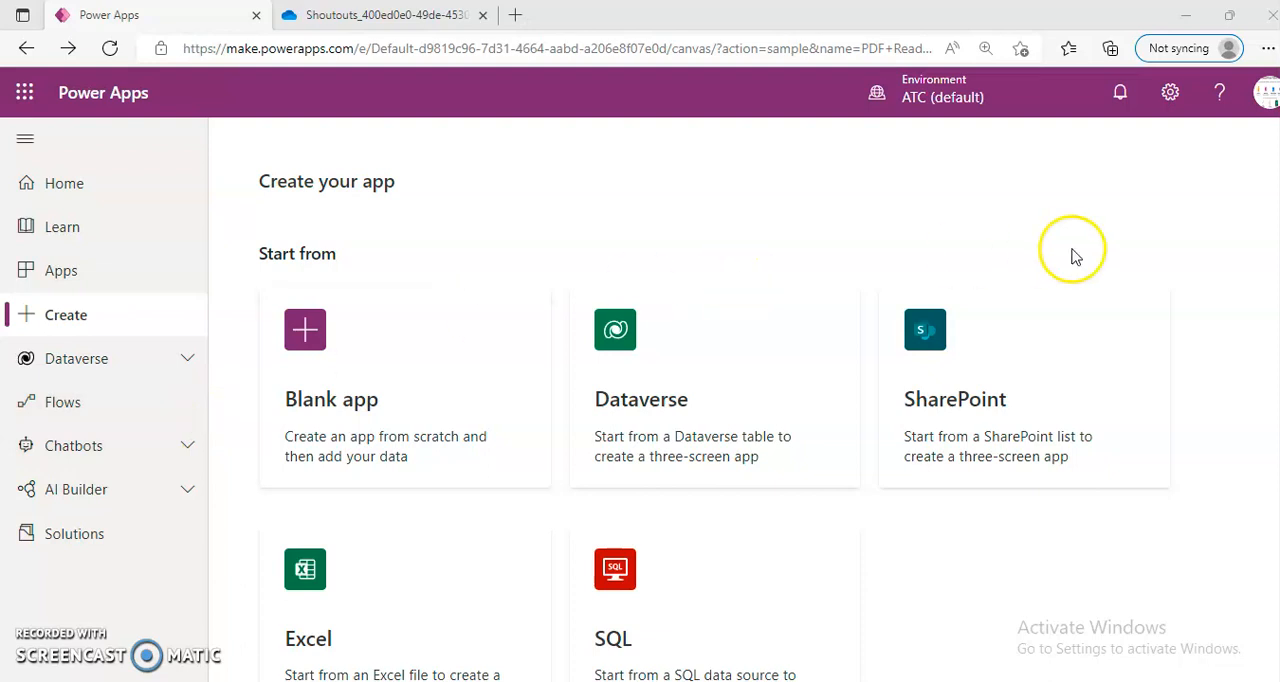
{"action": "mouse_move", "coordinate": [1072, 256]}
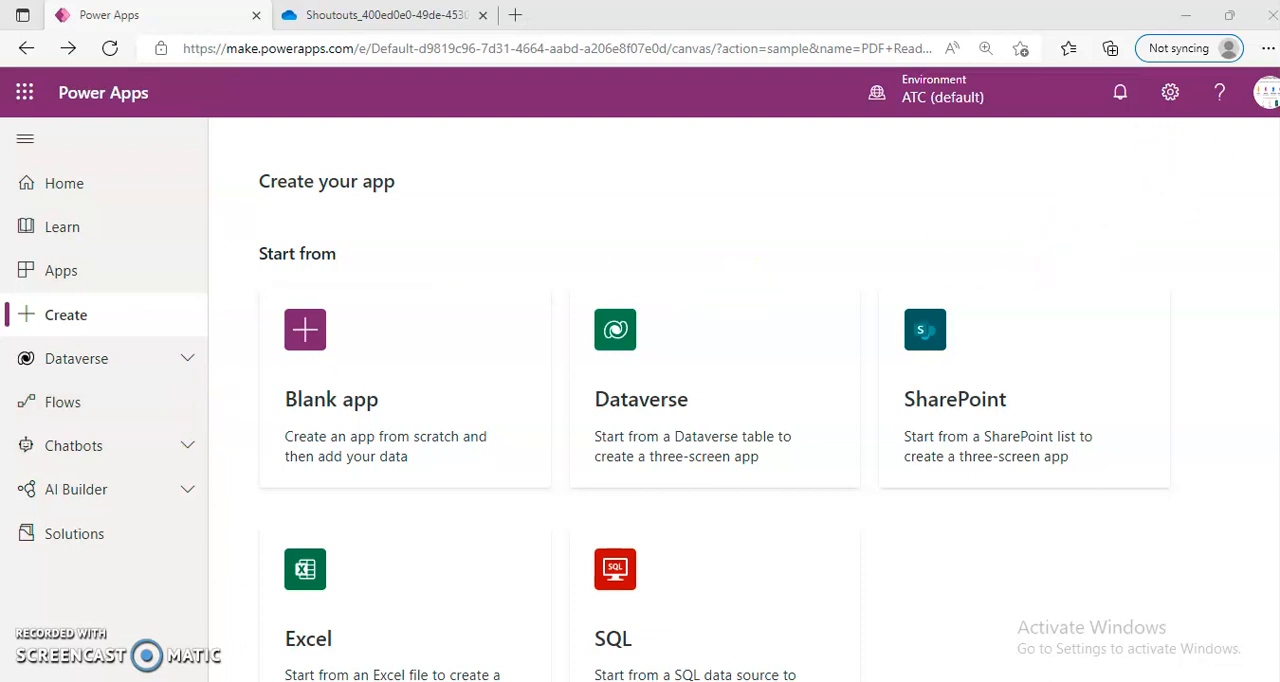
Scroll down the 'Start from a template' gallery to the PDF Reader template
{"action": "scroll", "scroll_direction": "down", "scroll_amount": 3}
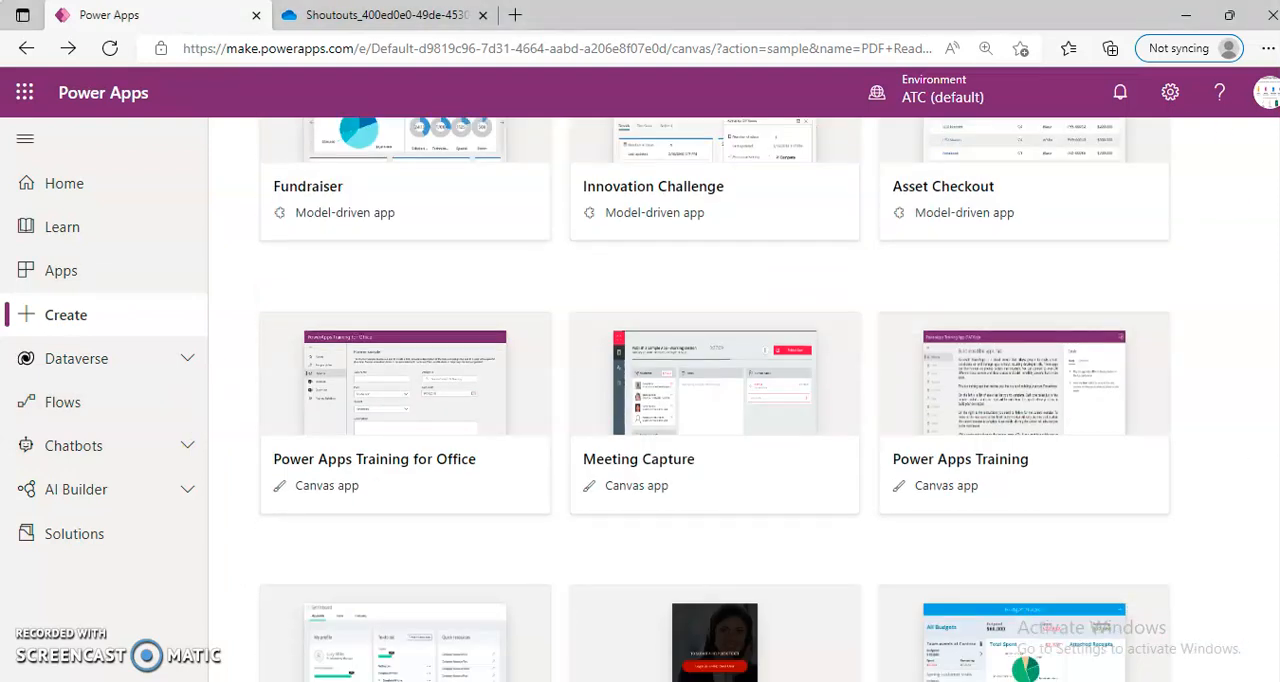
{"action": "scroll", "scroll_direction": "down", "scroll_amount": 3}
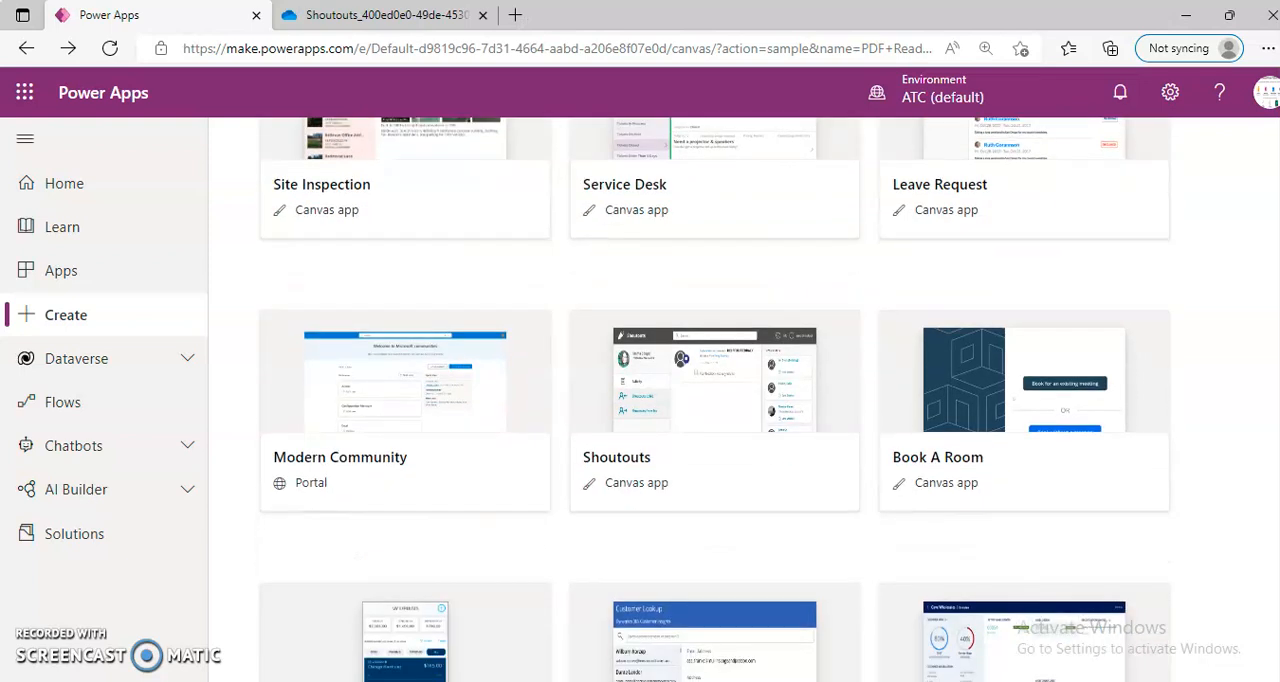
{"action": "scroll", "scroll_direction": "down", "scroll_amount": 3}
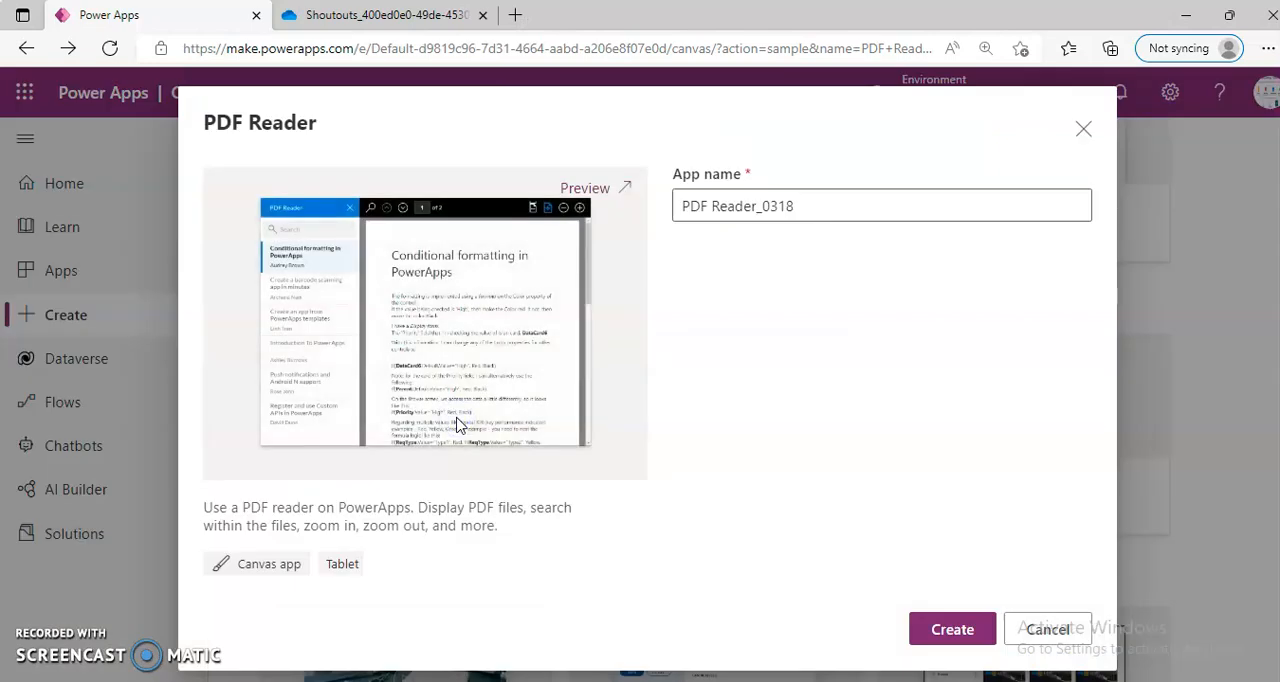
{"action": "mouse_move", "coordinate": [790, 592]}
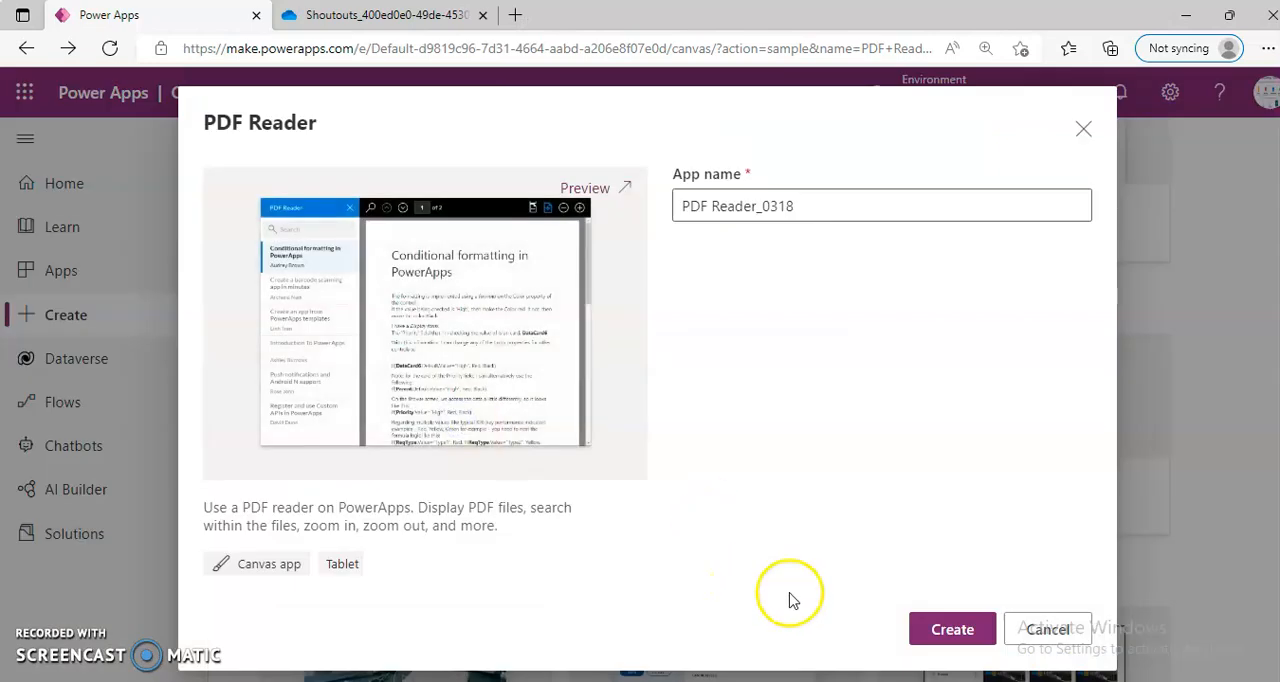
Create the PDF Reader_0318 app from the PDF Reader template
{"action": "left_click", "coordinate": [952, 628]}
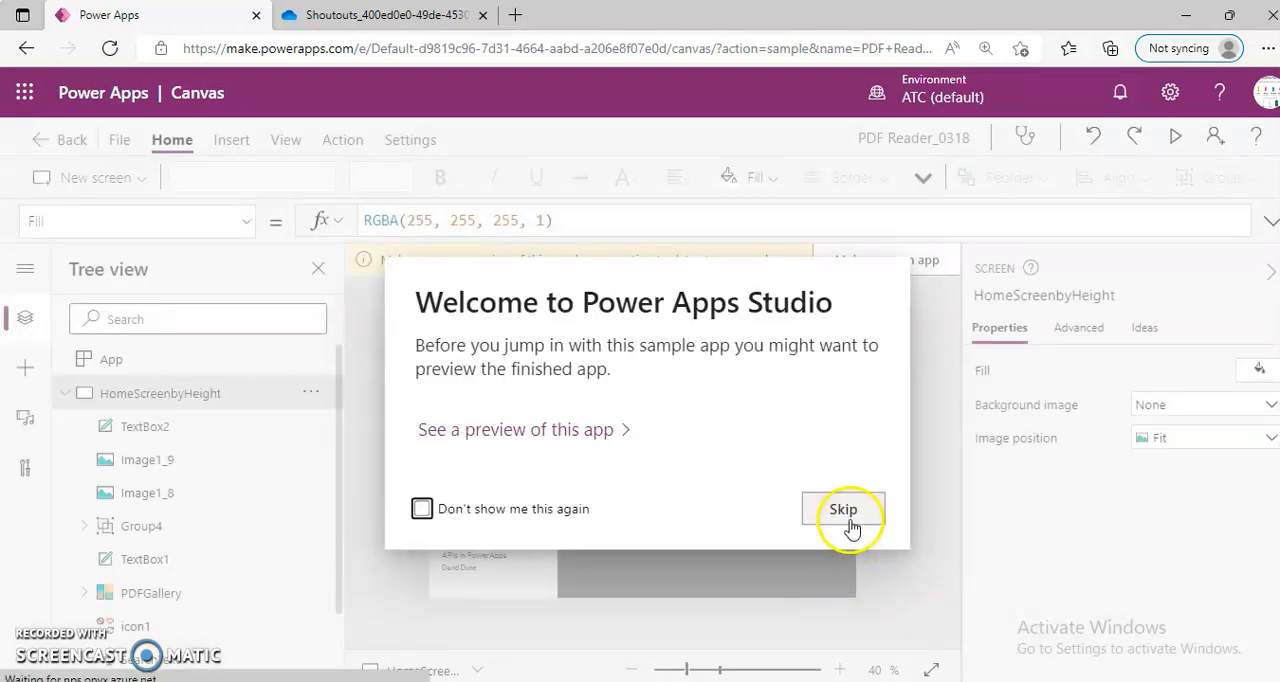
Skip the welcome prompt and make an own app copy storing data in OneDrive for Business
{"action": "left_click", "coordinate": [844, 508]}
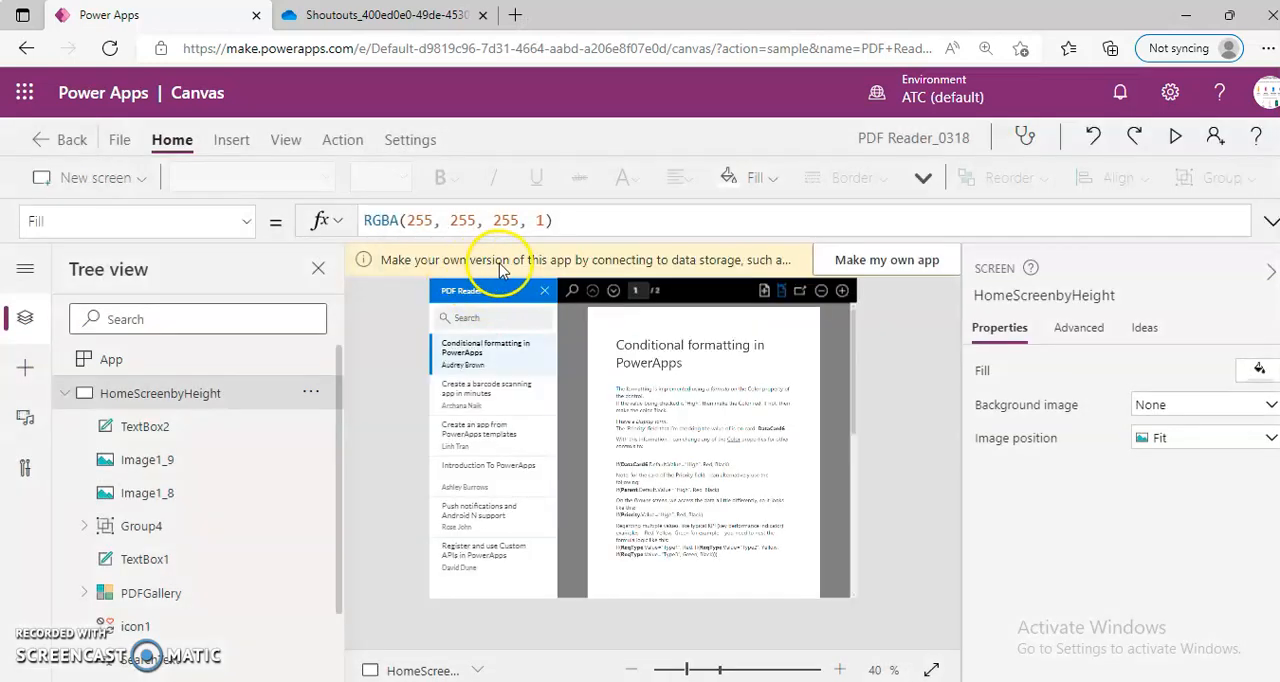
{"action": "mouse_move", "coordinate": [878, 260]}
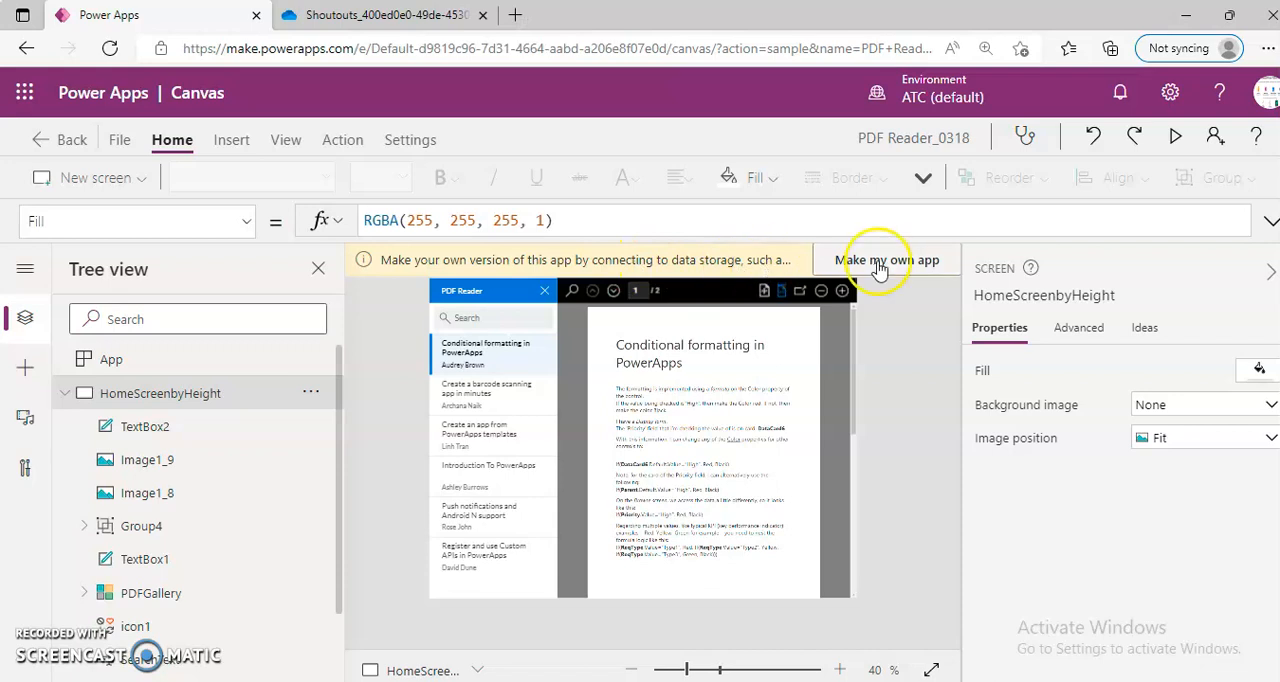
{"action": "left_click", "coordinate": [888, 260]}
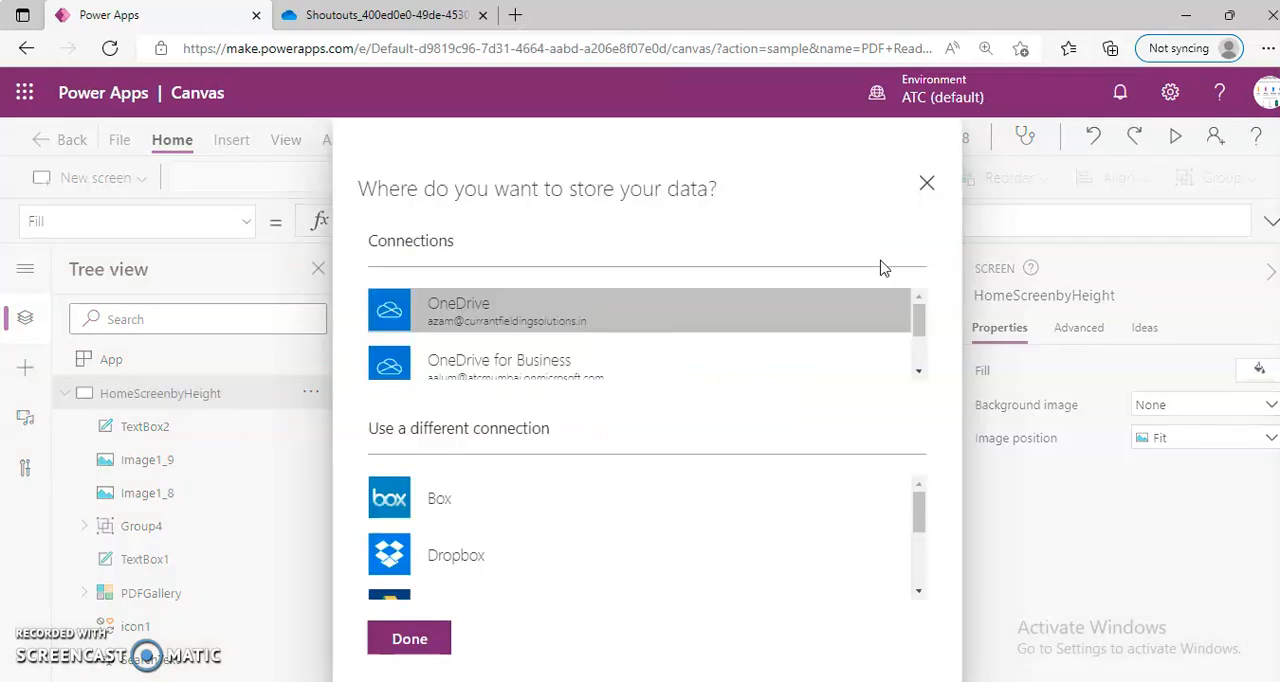
{"action": "left_click", "coordinate": [640, 362]}
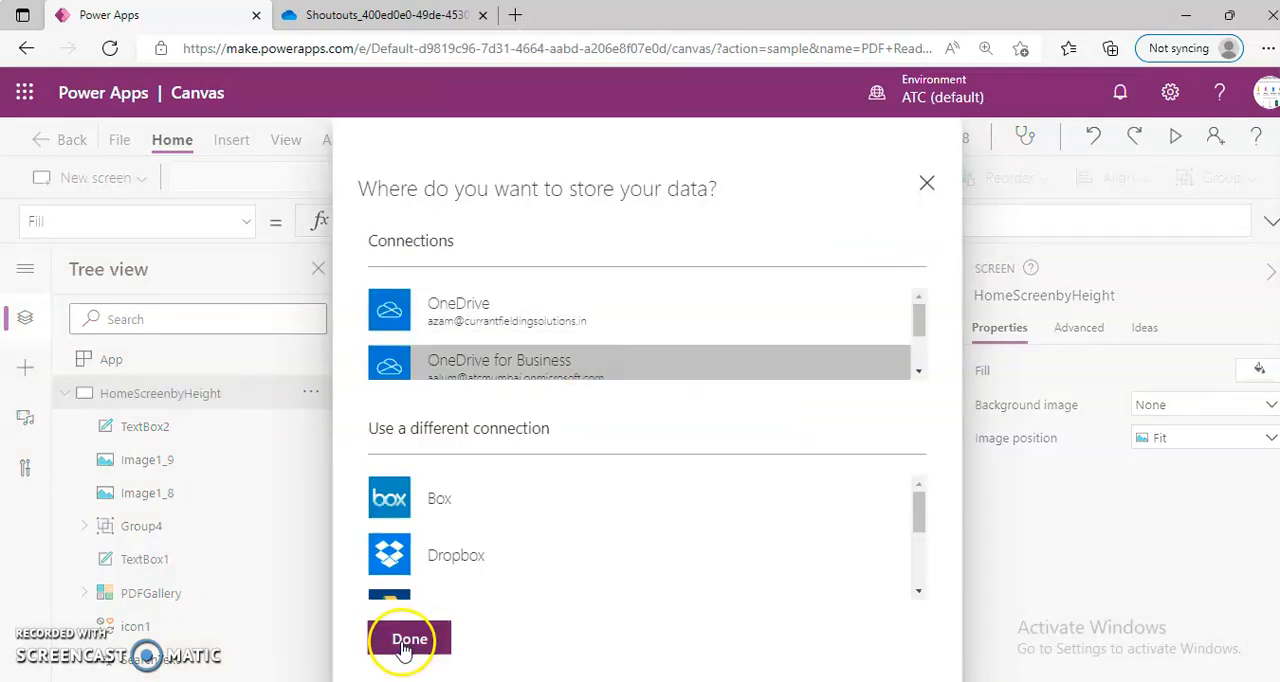
{"action": "left_click", "coordinate": [408, 640]}
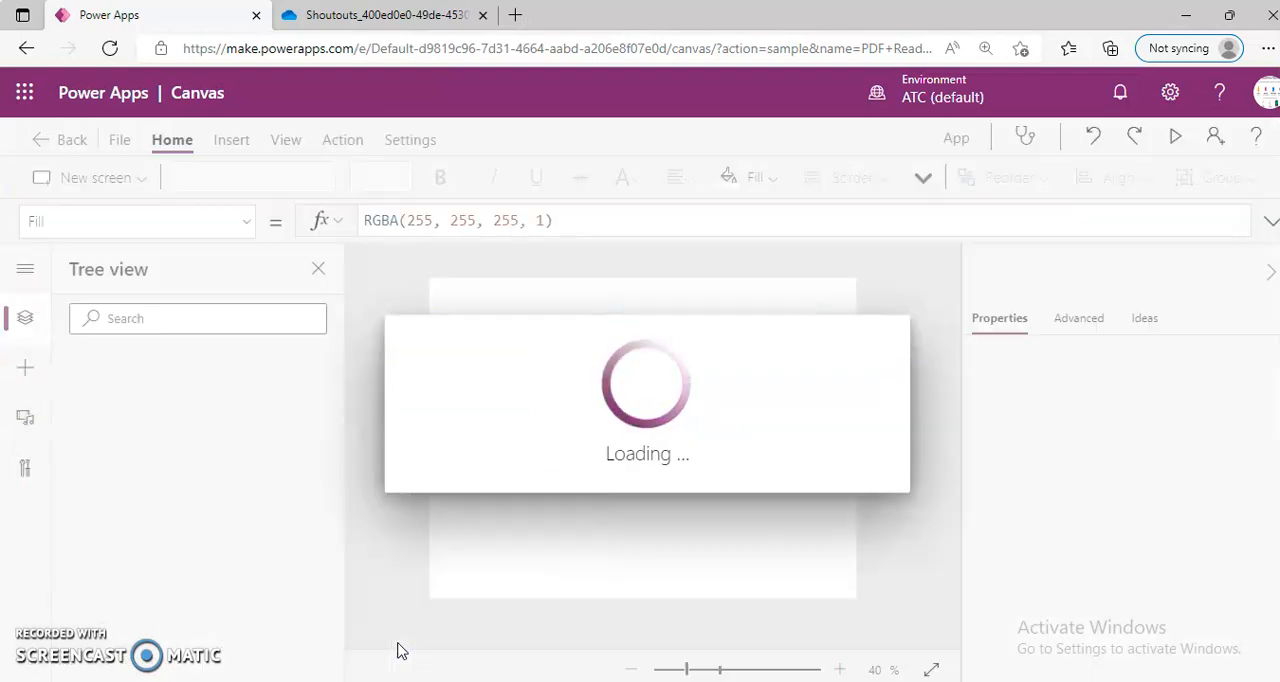
Close the old Shoutouts tab and open OneDrive My files > PowerApps in a new tab
{"action": "left_click", "coordinate": [384, 14]}
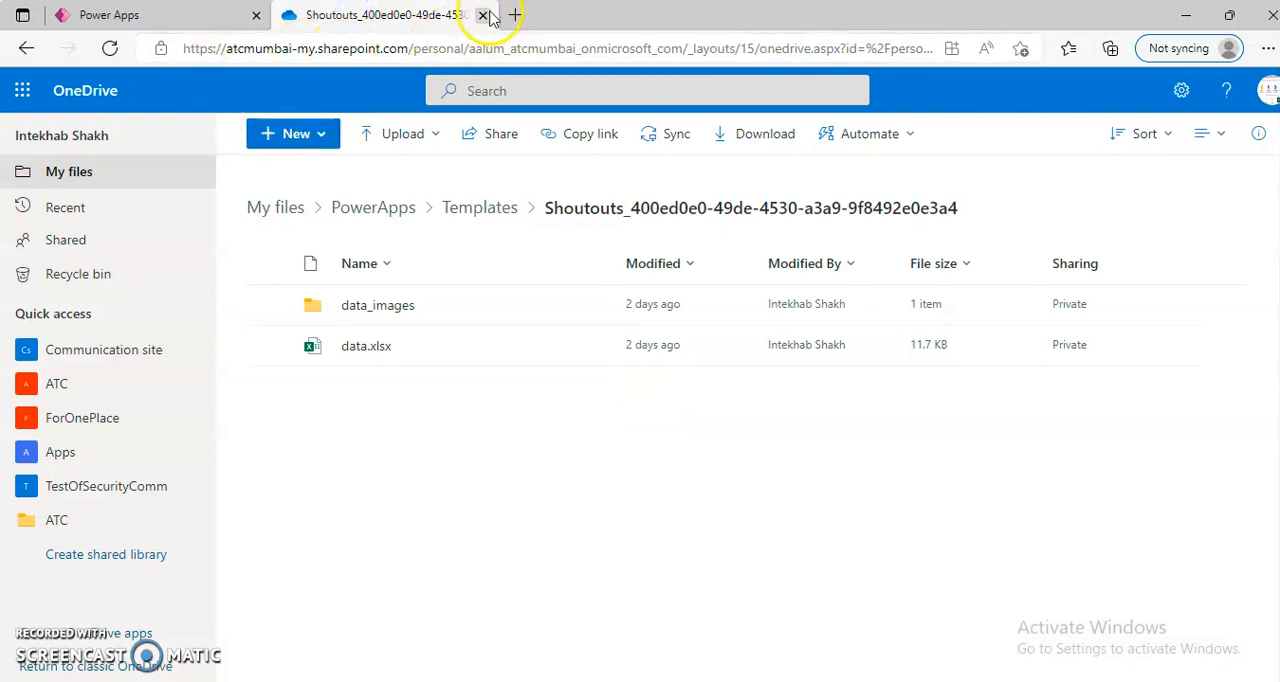
{"action": "left_click", "coordinate": [484, 16]}
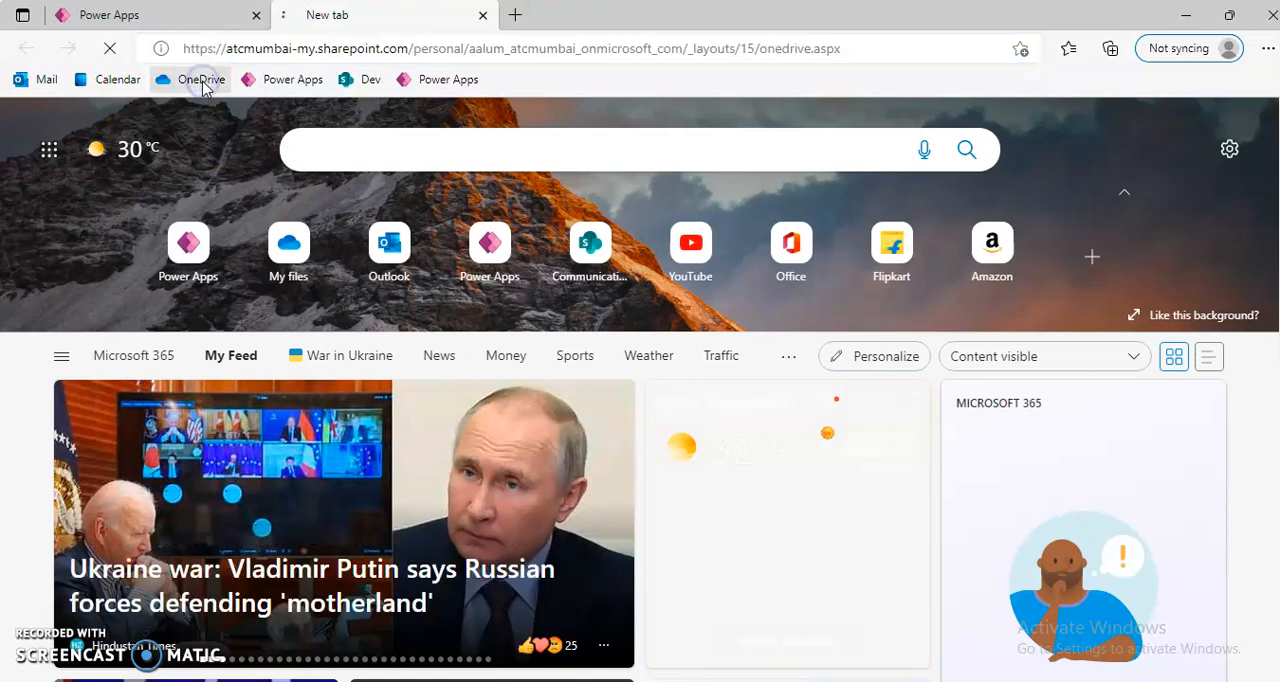
{"action": "left_click", "coordinate": [200, 80]}
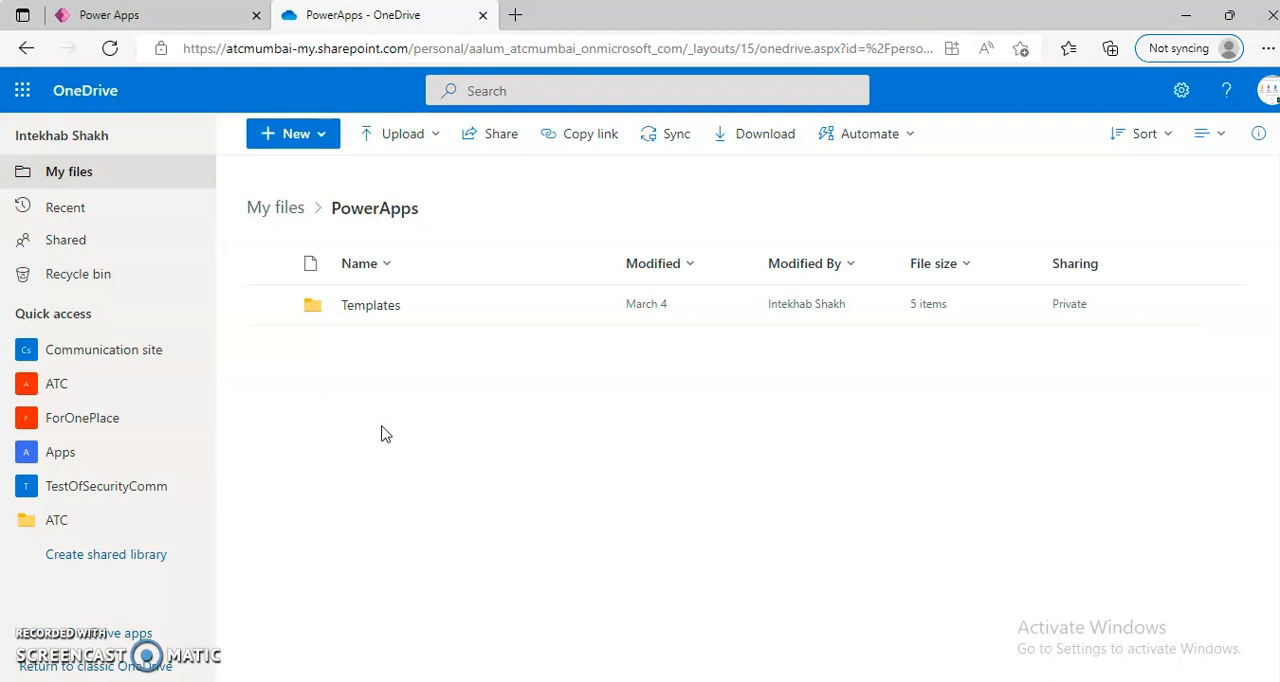
Open Templates > PDFReader, open data.xlsx in its own tab, and return to the folder
{"action": "double_click", "coordinate": [370, 304]}
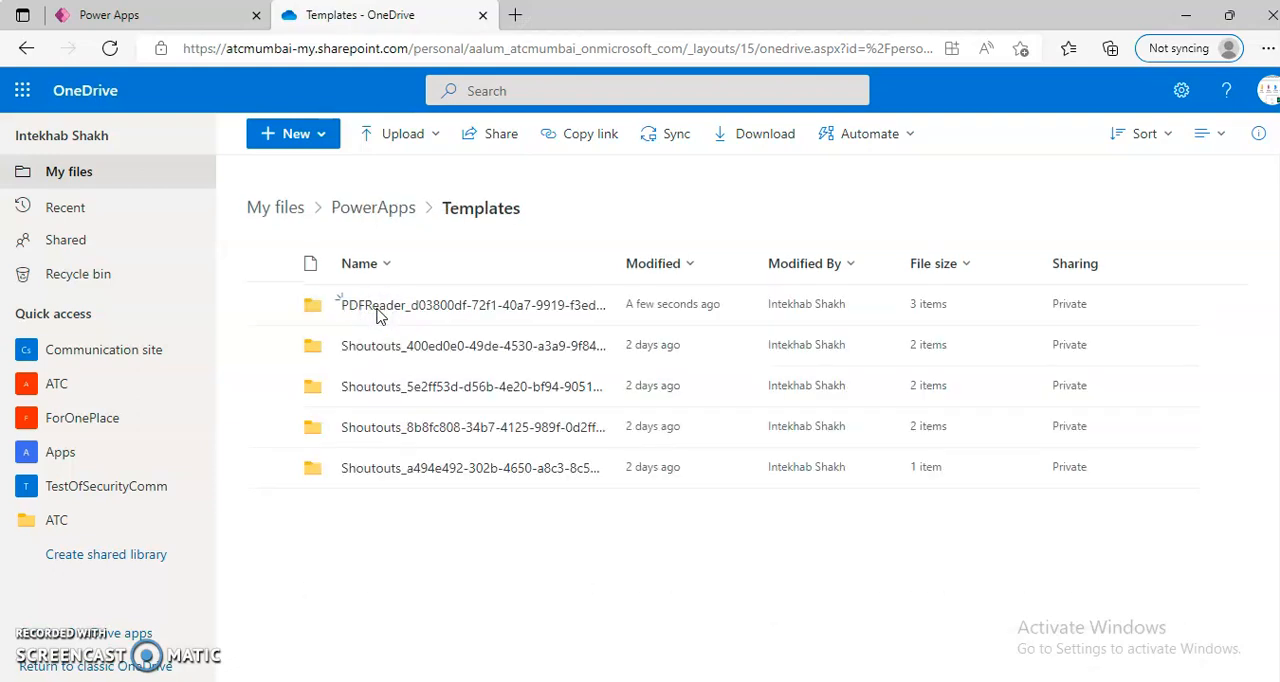
{"action": "double_click", "coordinate": [470, 304]}
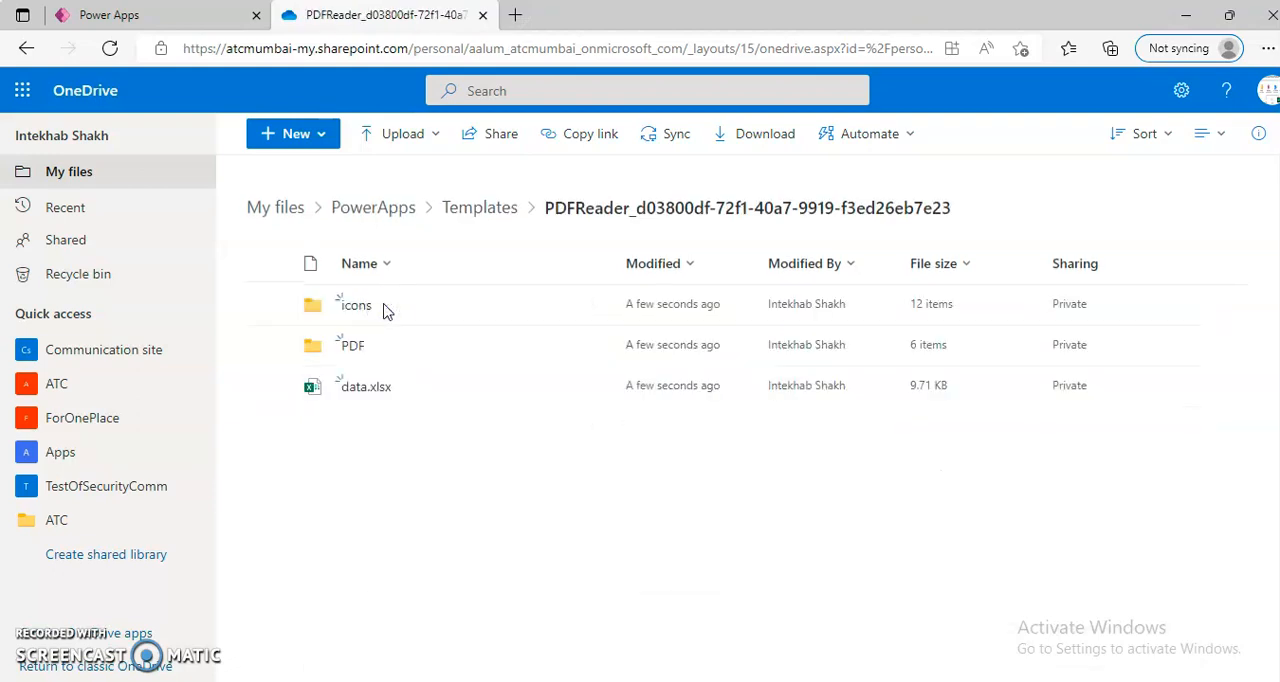
{"action": "mouse_move", "coordinate": [364, 386]}
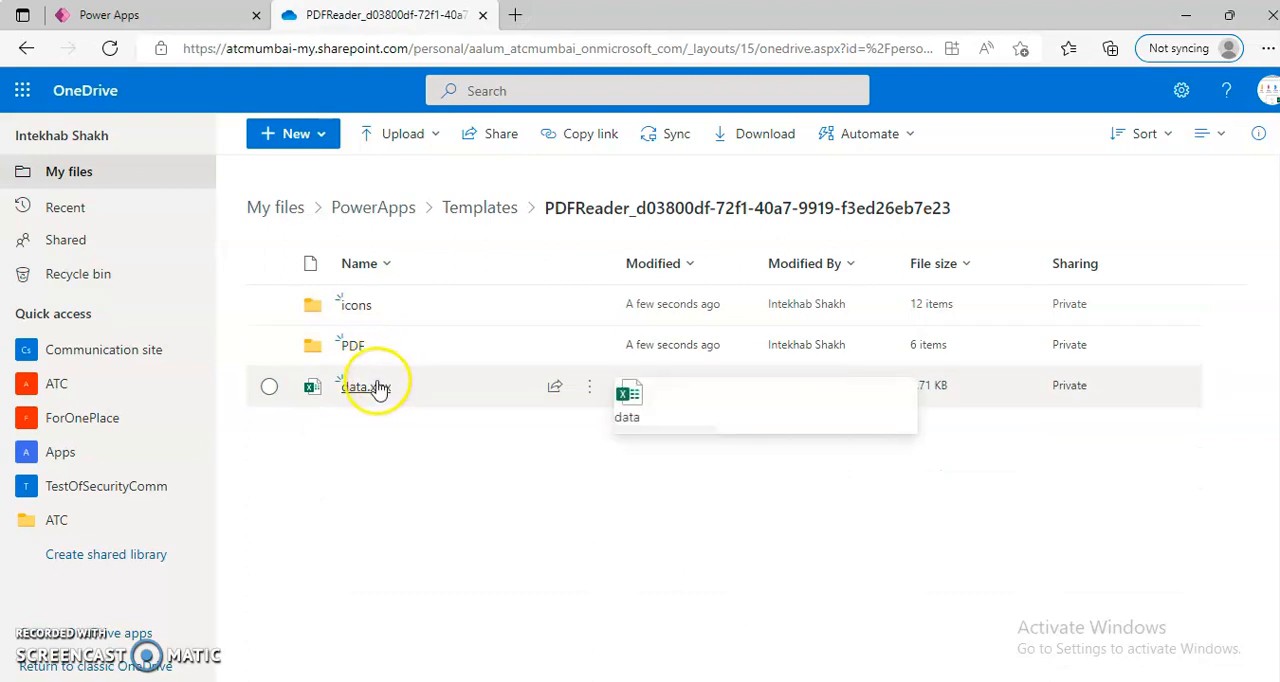
{"action": "left_click", "coordinate": [352, 344]}
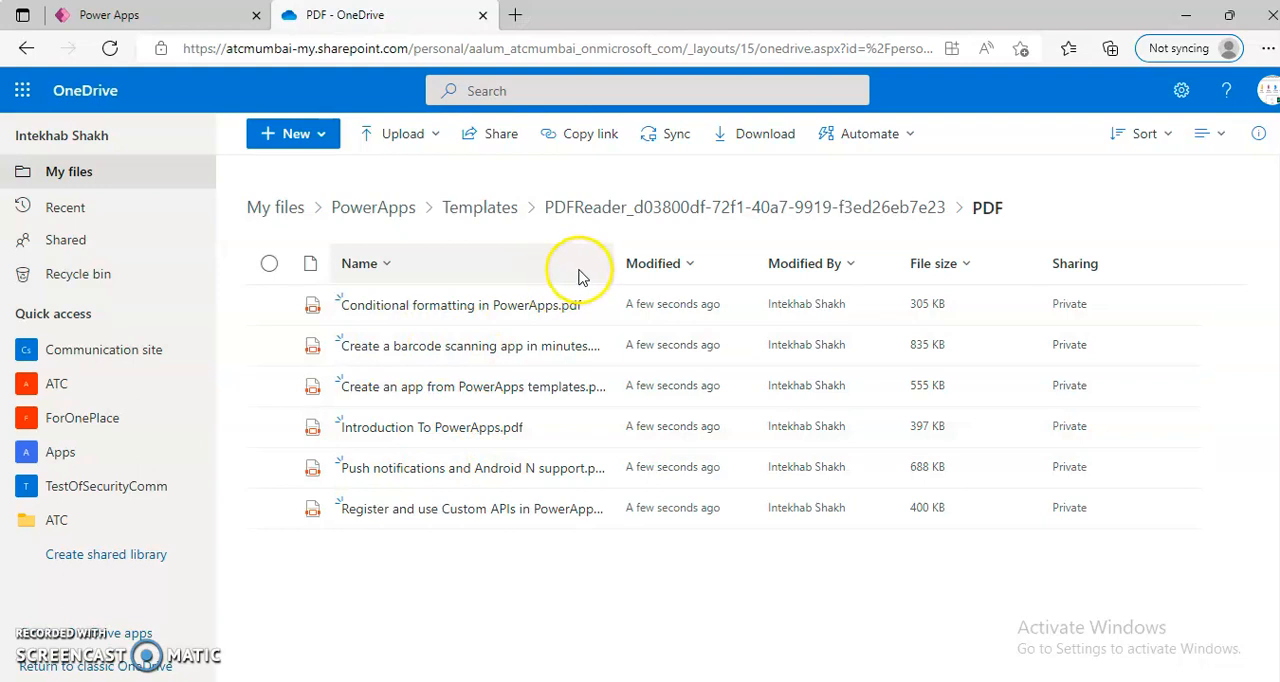
{"action": "left_click", "coordinate": [480, 208]}
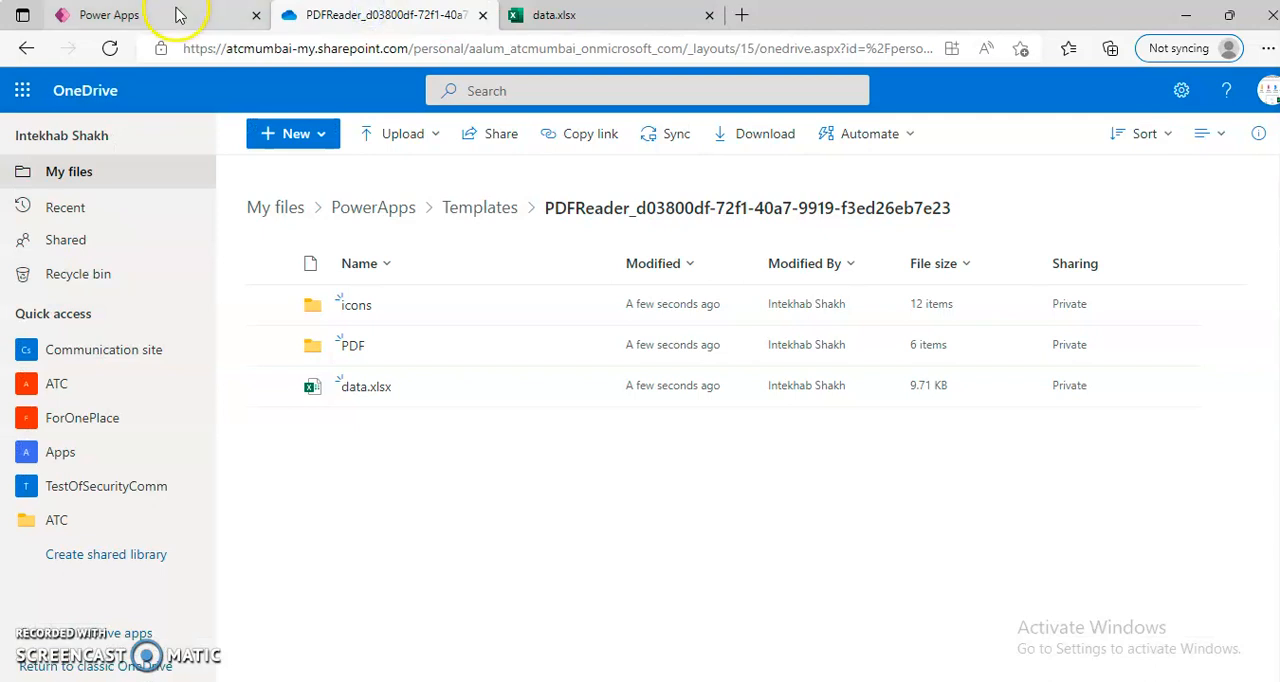
Return to the loaded app in Studio and browse the HomeScreenbyHeight and FullScreenMode screens
{"action": "left_click", "coordinate": [108, 14]}
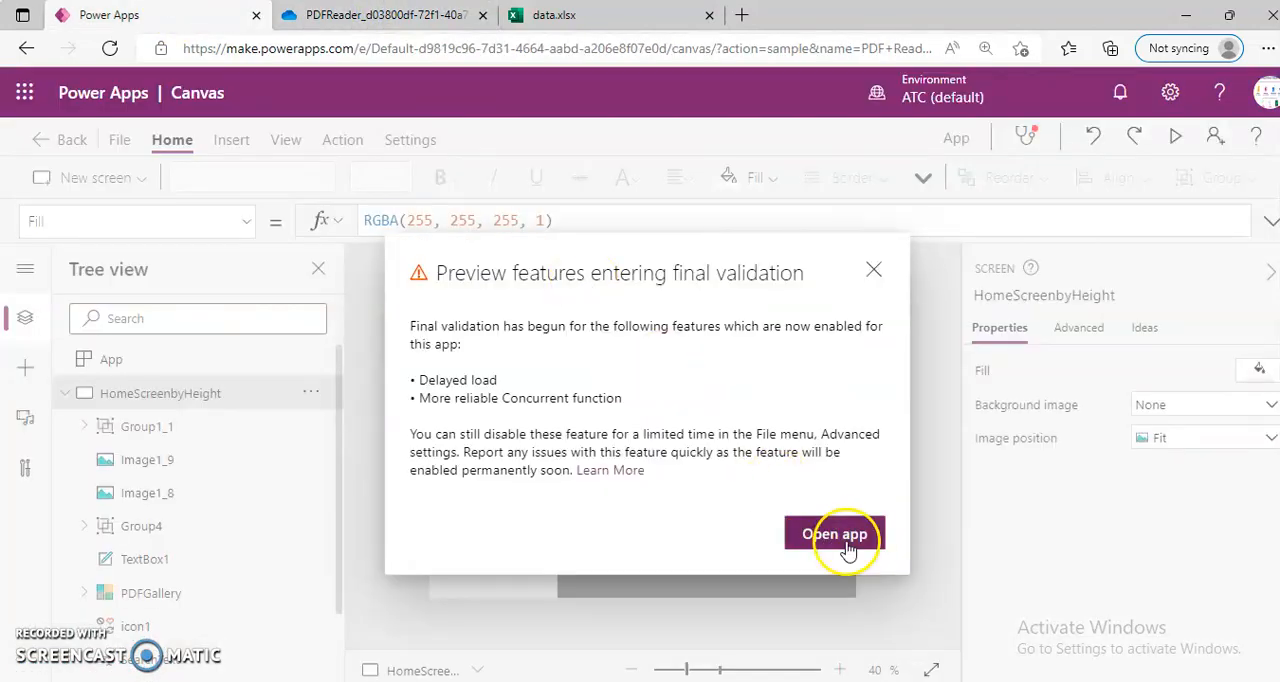
{"action": "left_click", "coordinate": [836, 534]}
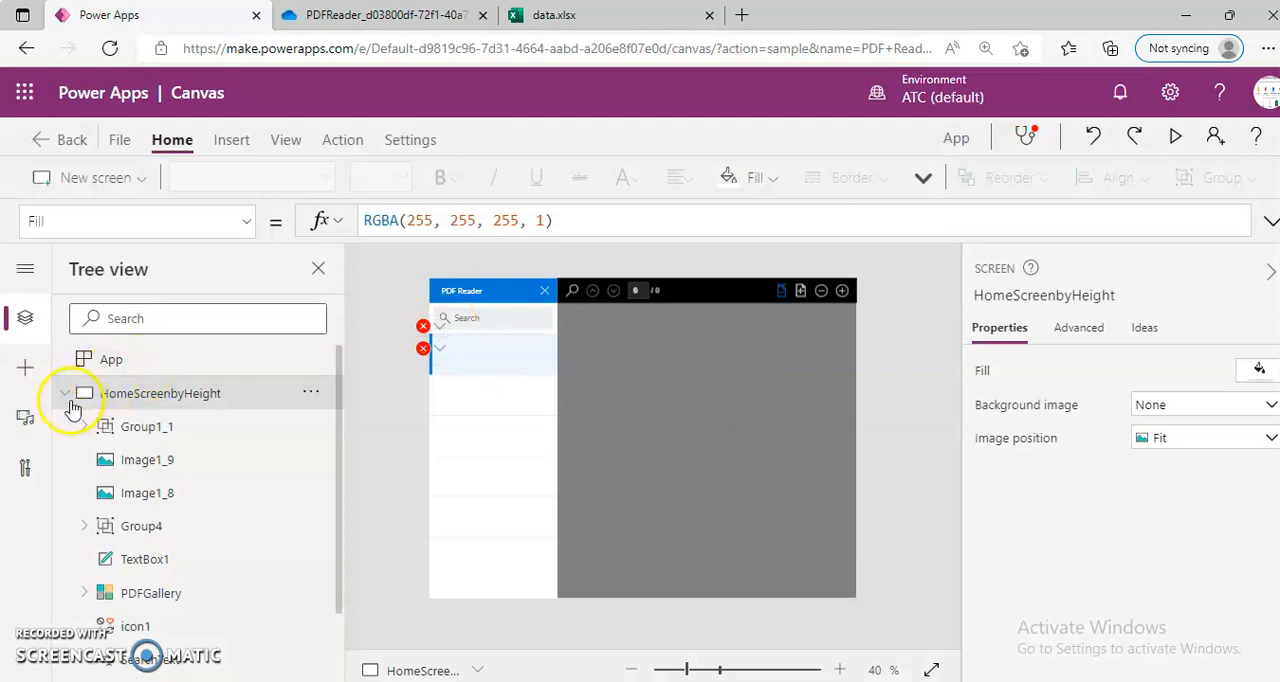
{"action": "left_click", "coordinate": [144, 426]}
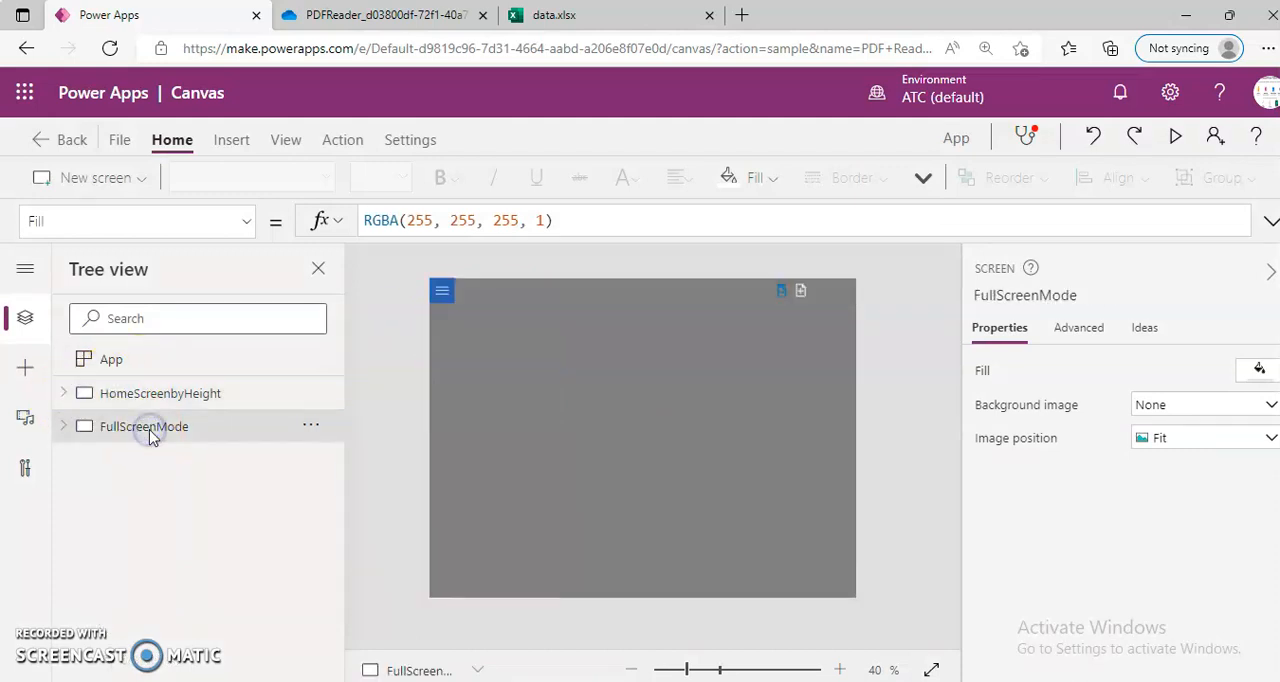
{"action": "left_click", "coordinate": [160, 394]}
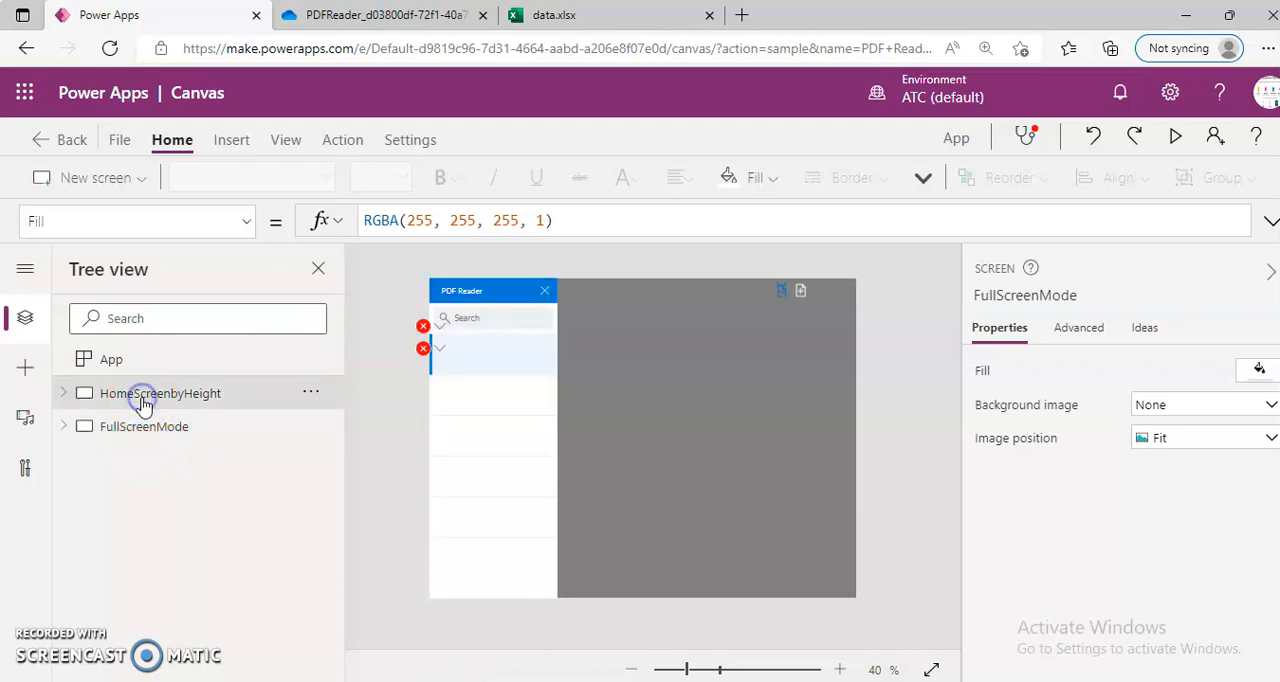
{"action": "left_click", "coordinate": [160, 394]}
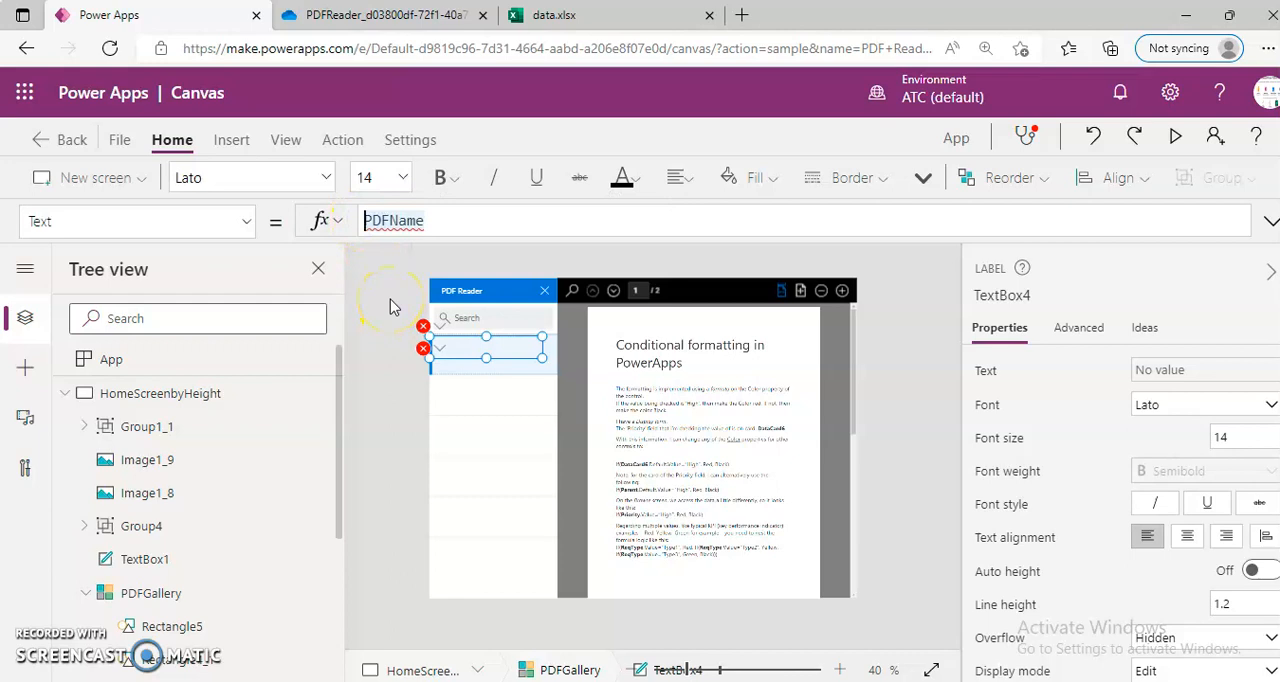
Set the gallery label TextBox4's Text to ThisItem.PDFName
{"action": "type", "text": "ThisItem."}
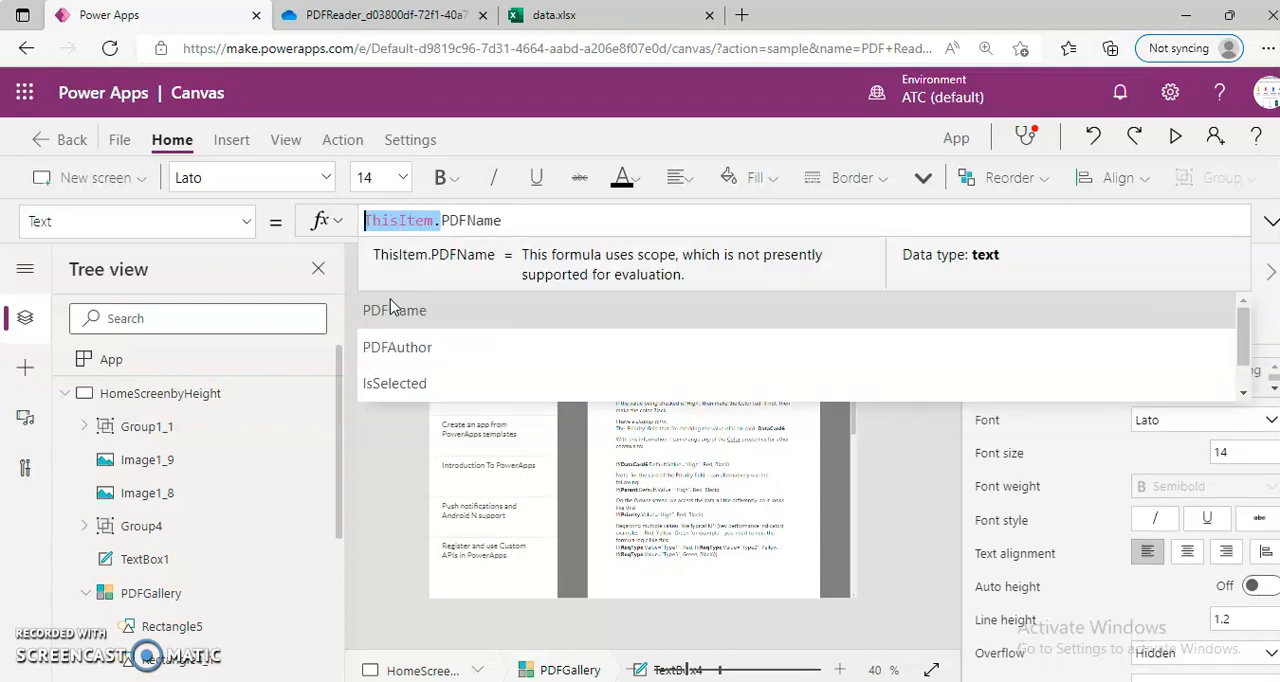
{"action": "mouse_move", "coordinate": [770, 490]}
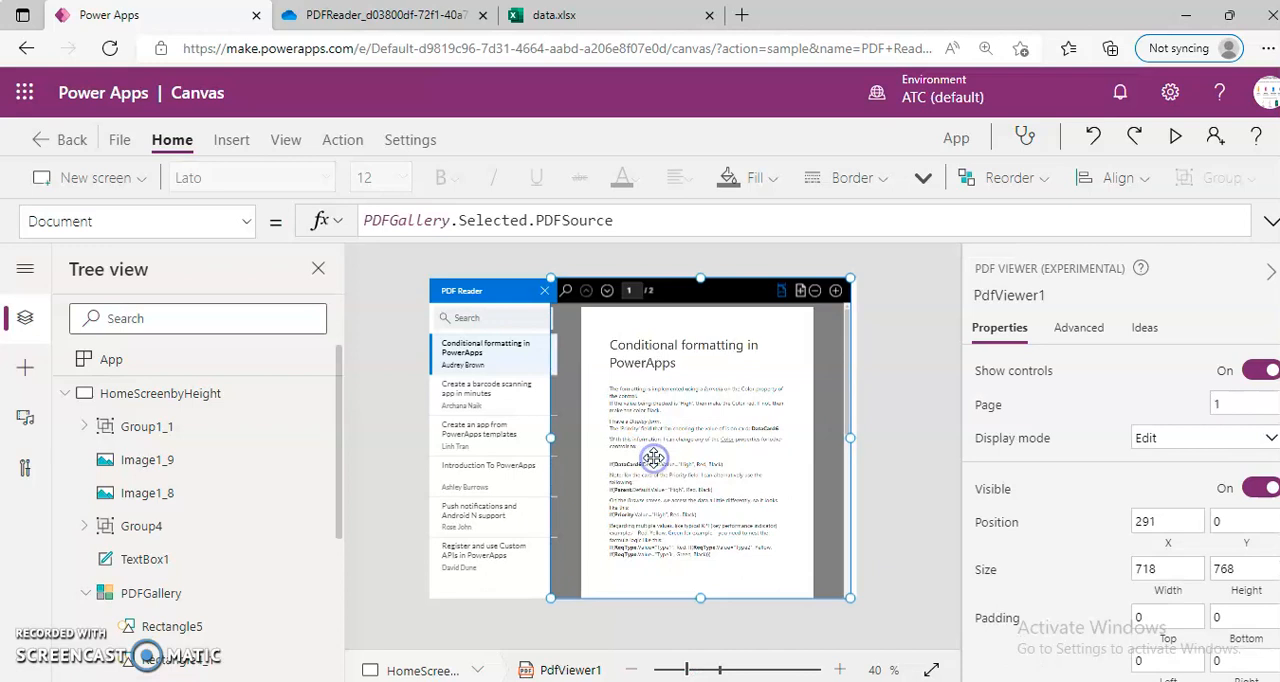
{"action": "mouse_move", "coordinate": [572, 220]}
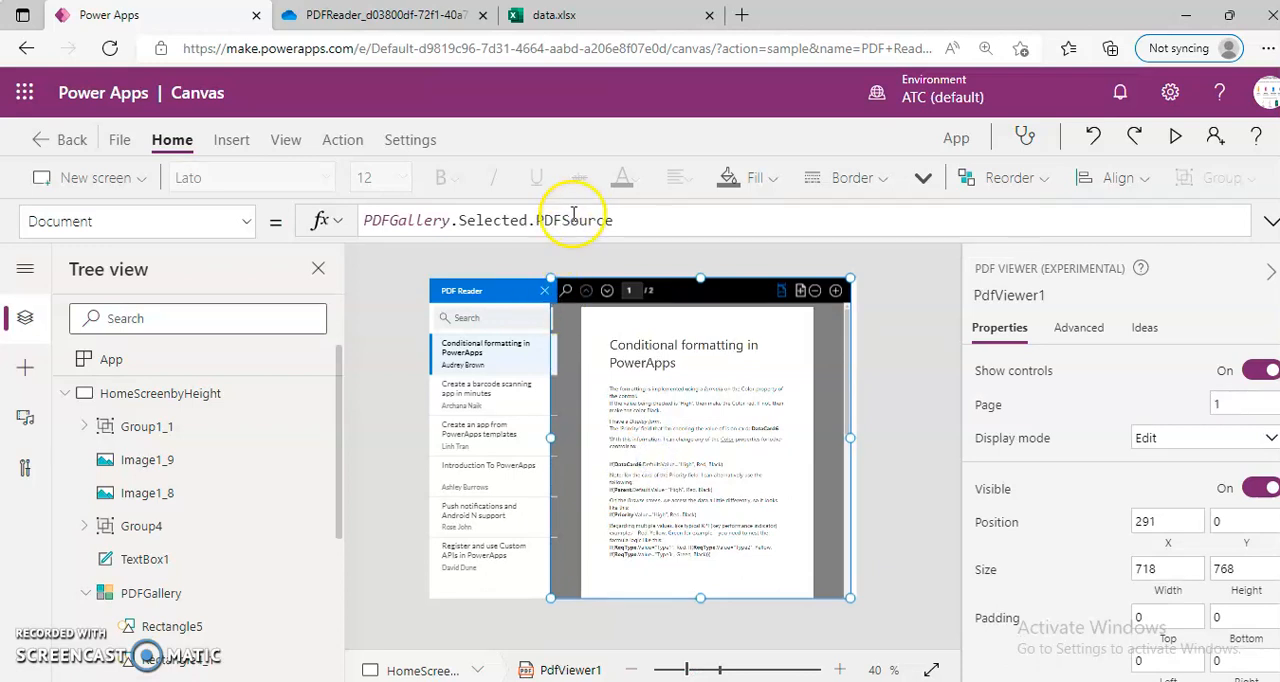
Bind PdfViewer1's Document to PDFGallery.Selected.PDFSource and start the app preview
{"action": "left_click", "coordinate": [570, 220]}
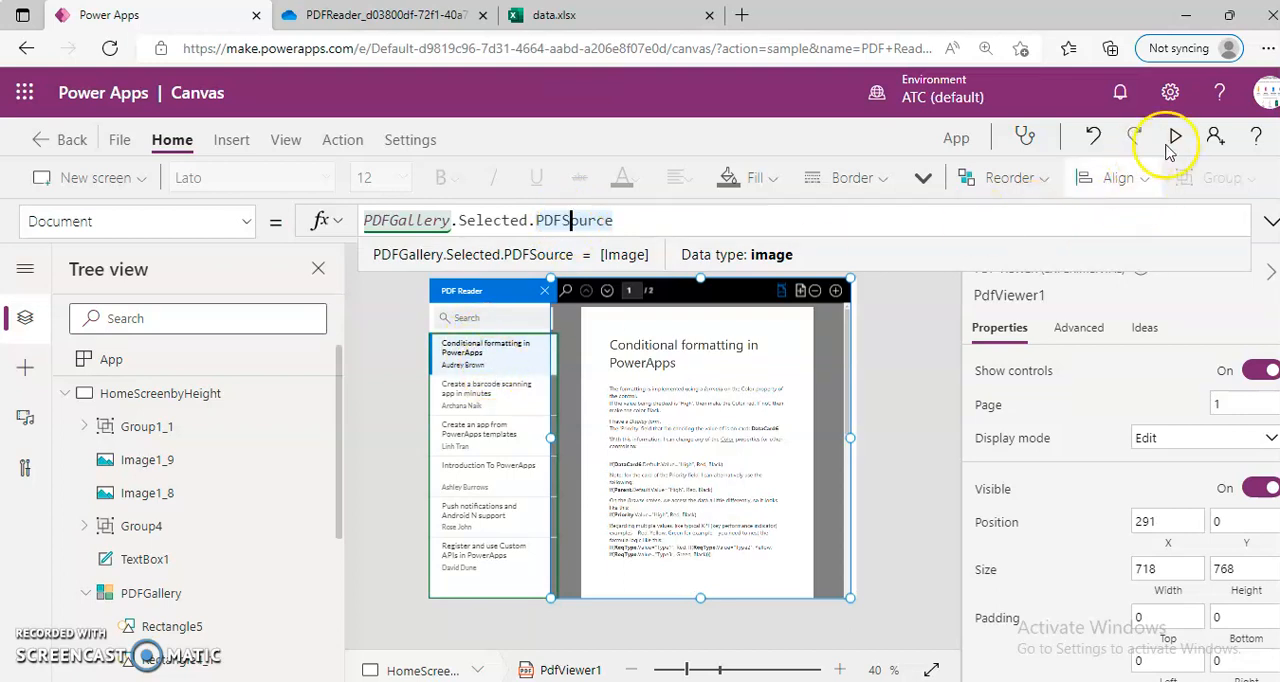
{"action": "left_click", "coordinate": [1176, 136]}
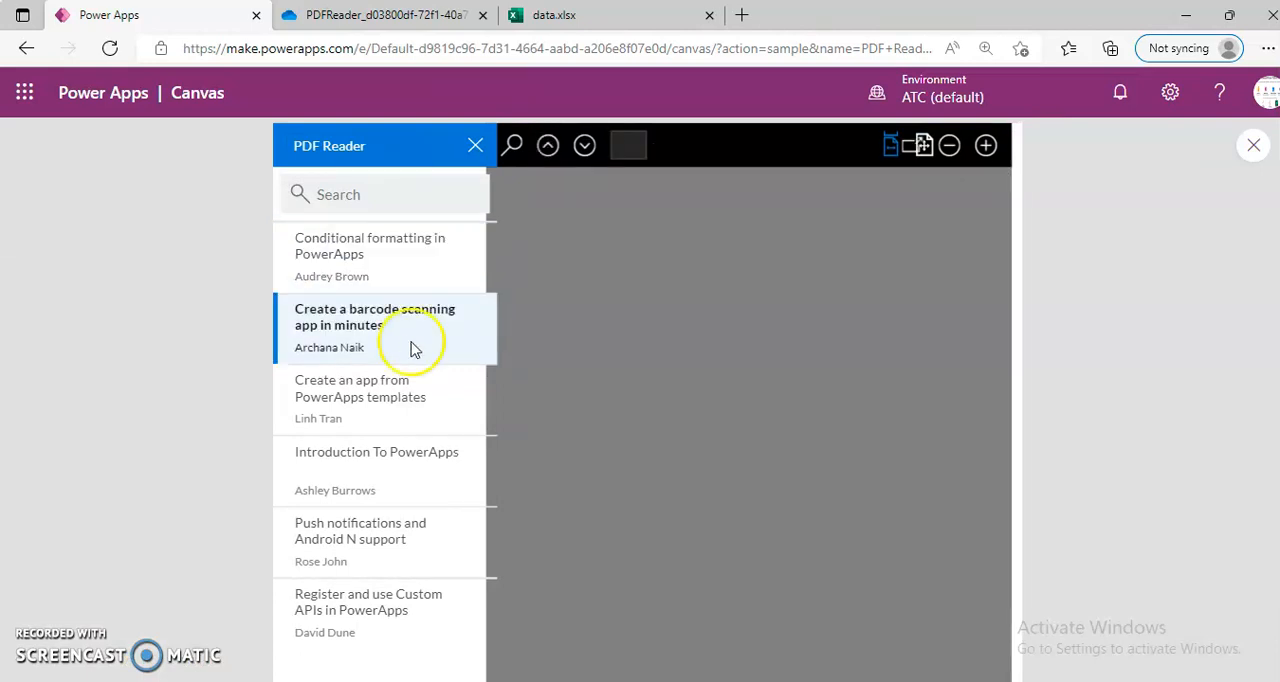
In preview, select the barcode scanning entry and another document to load their PDFs
{"action": "left_click", "coordinate": [374, 316]}
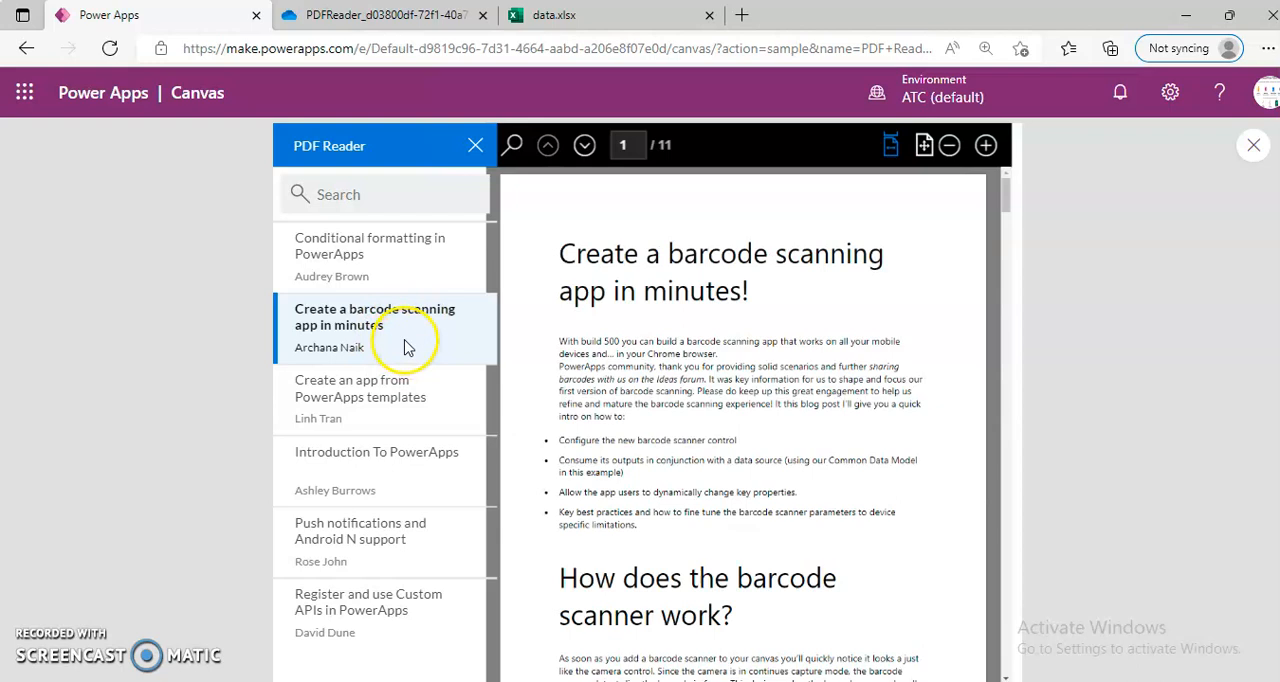
{"action": "left_click", "coordinate": [370, 396]}
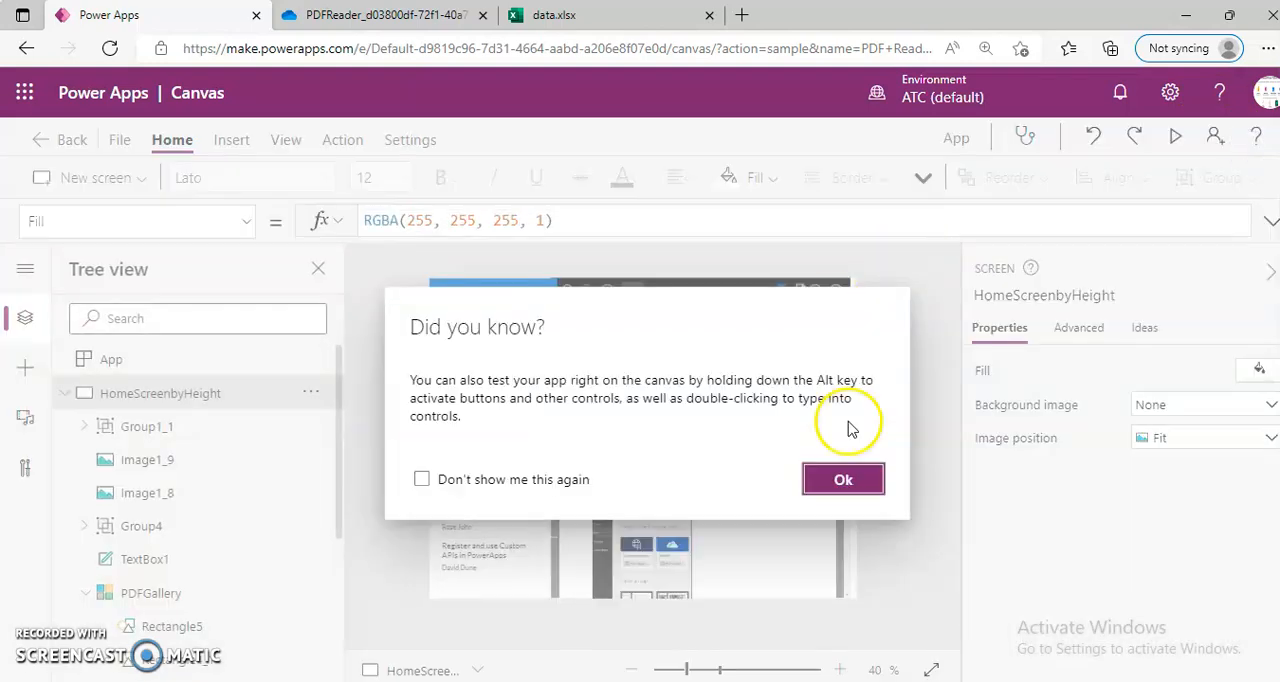
Check data.xlsx's PDFSource[image] column of PDF paths, then return to the Power Apps editor
{"action": "left_click", "coordinate": [844, 480]}
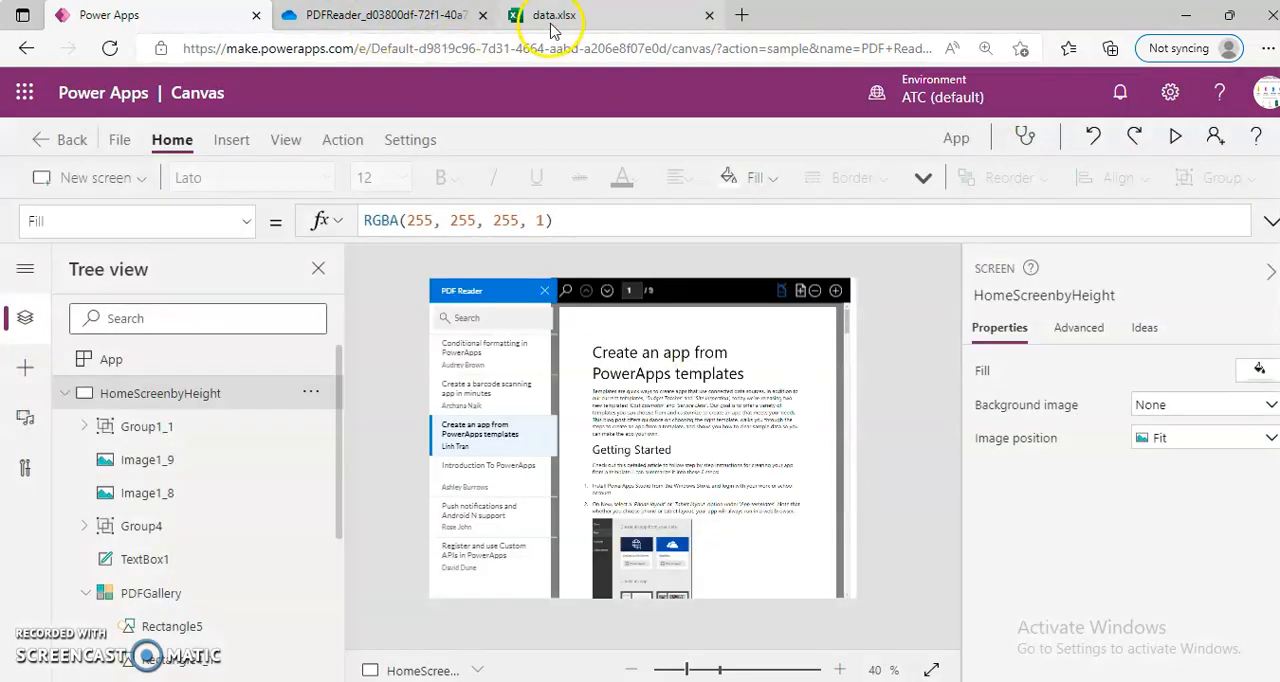
{"action": "left_click", "coordinate": [552, 14]}
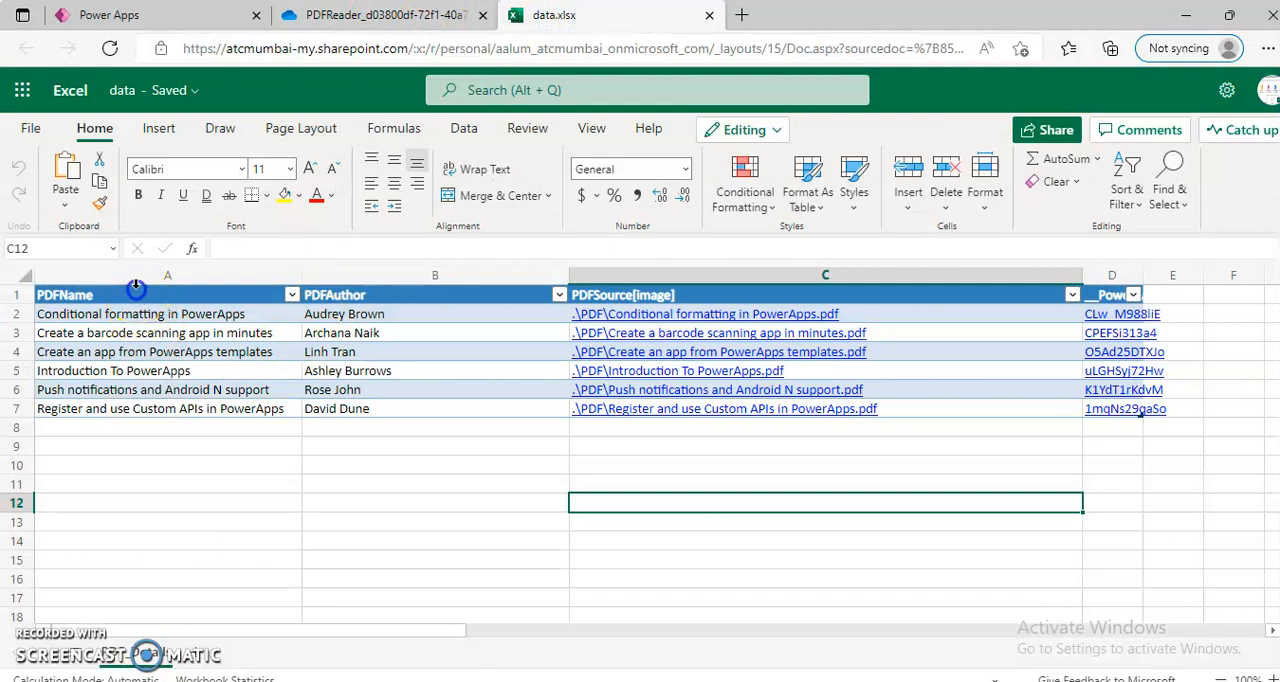
{"action": "left_click", "coordinate": [824, 294]}
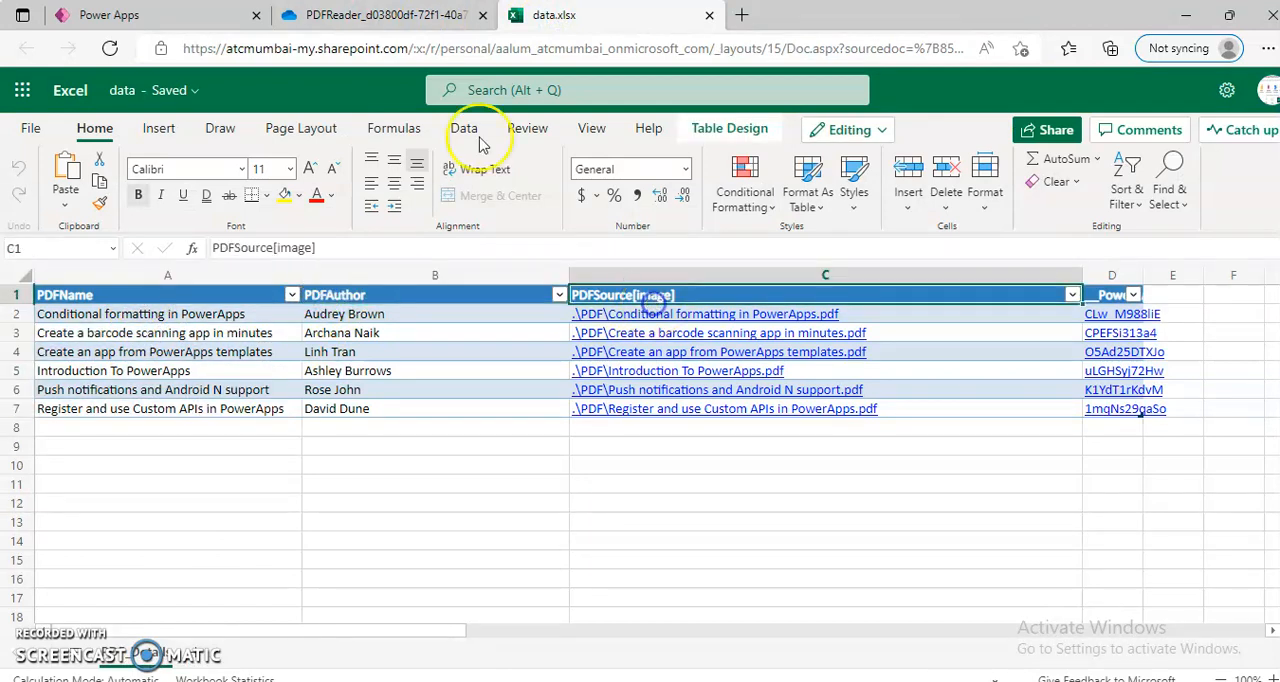
{"action": "left_click", "coordinate": [150, 14]}
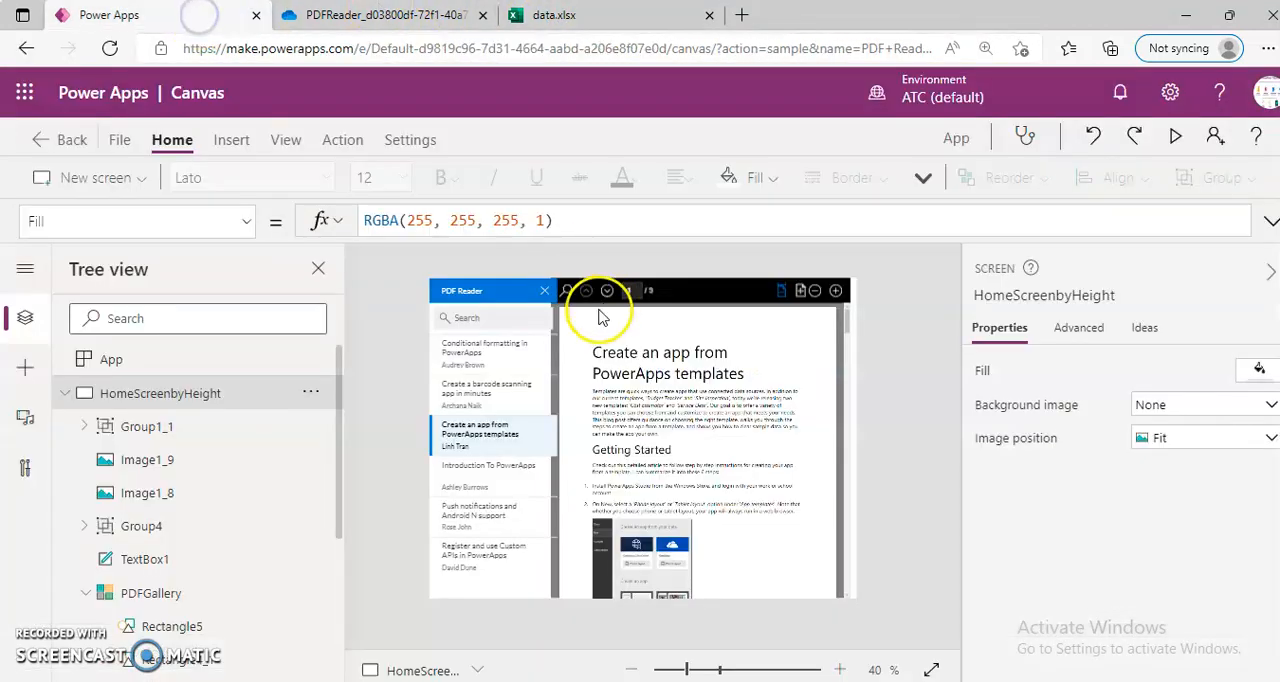
Recheck TextBox4's ThisItem.PDFName and PdfViewer1's PDFGallery.Selected.PDFSource formulas
{"action": "left_click", "coordinate": [484, 348]}
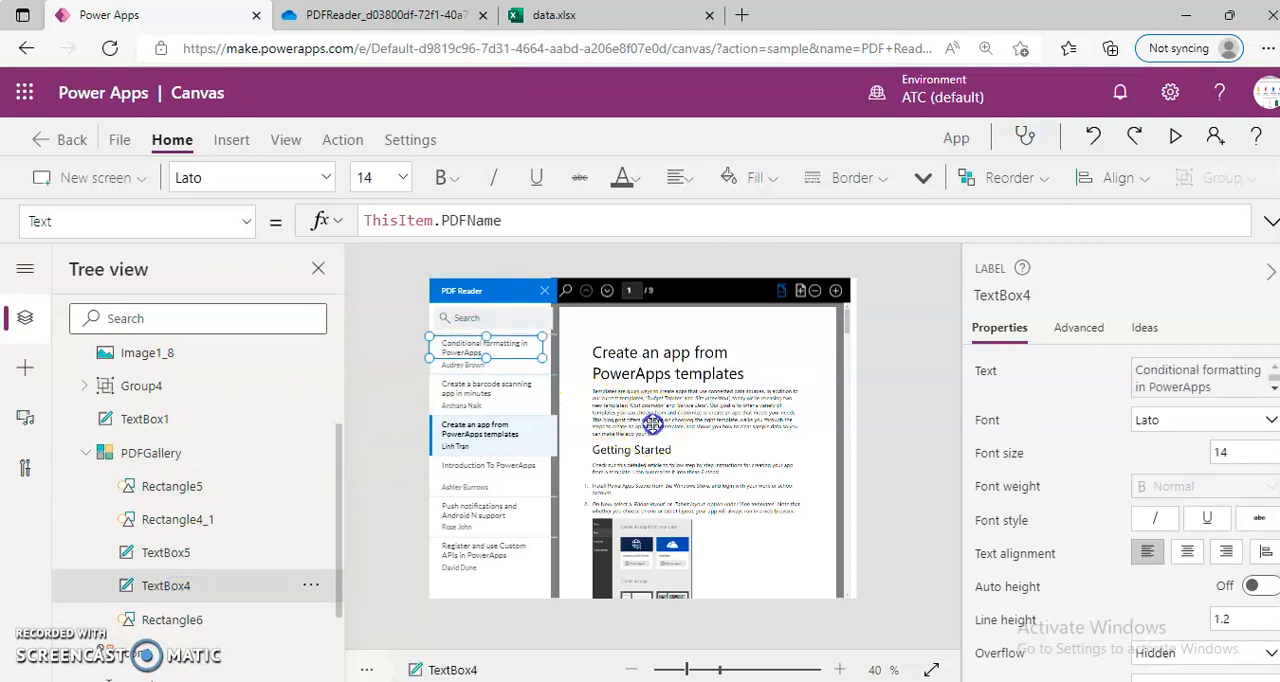
{"action": "left_click", "coordinate": [700, 438]}
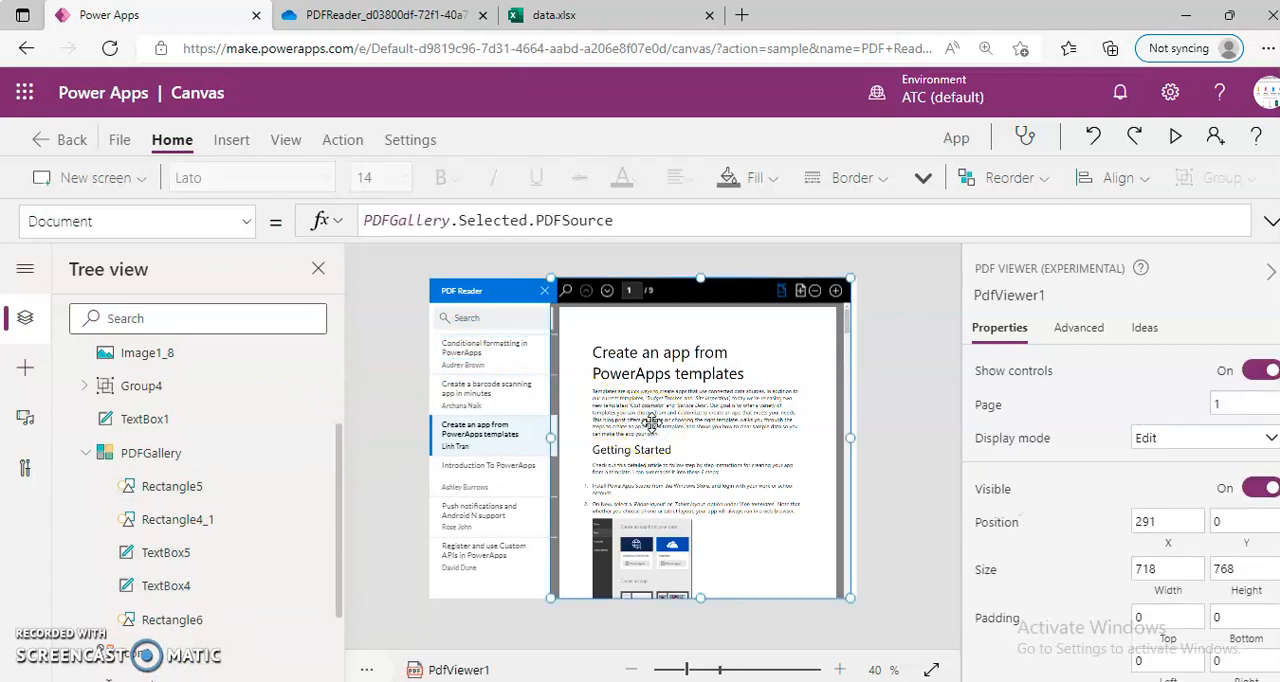
{"action": "mouse_move", "coordinate": [390, 160]}
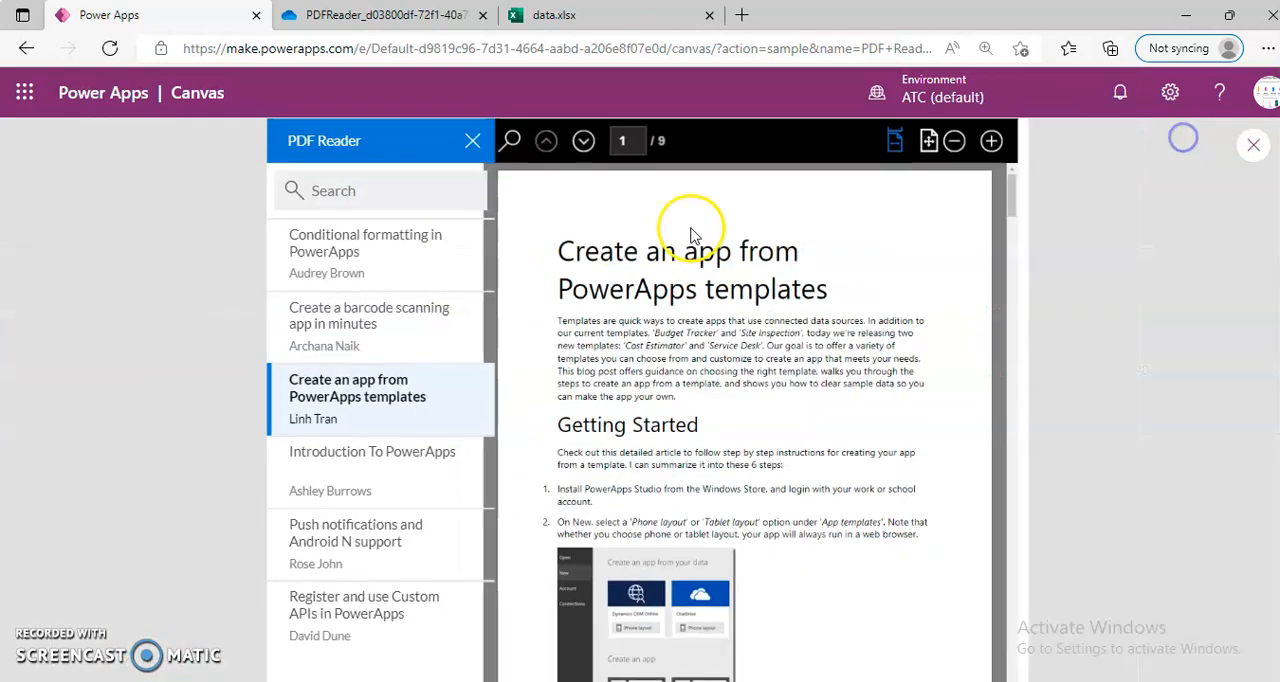
Page forward through the templates PDF to page 6, fit the page, zoom in, then zoom back out
{"action": "left_click", "coordinate": [584, 144]}
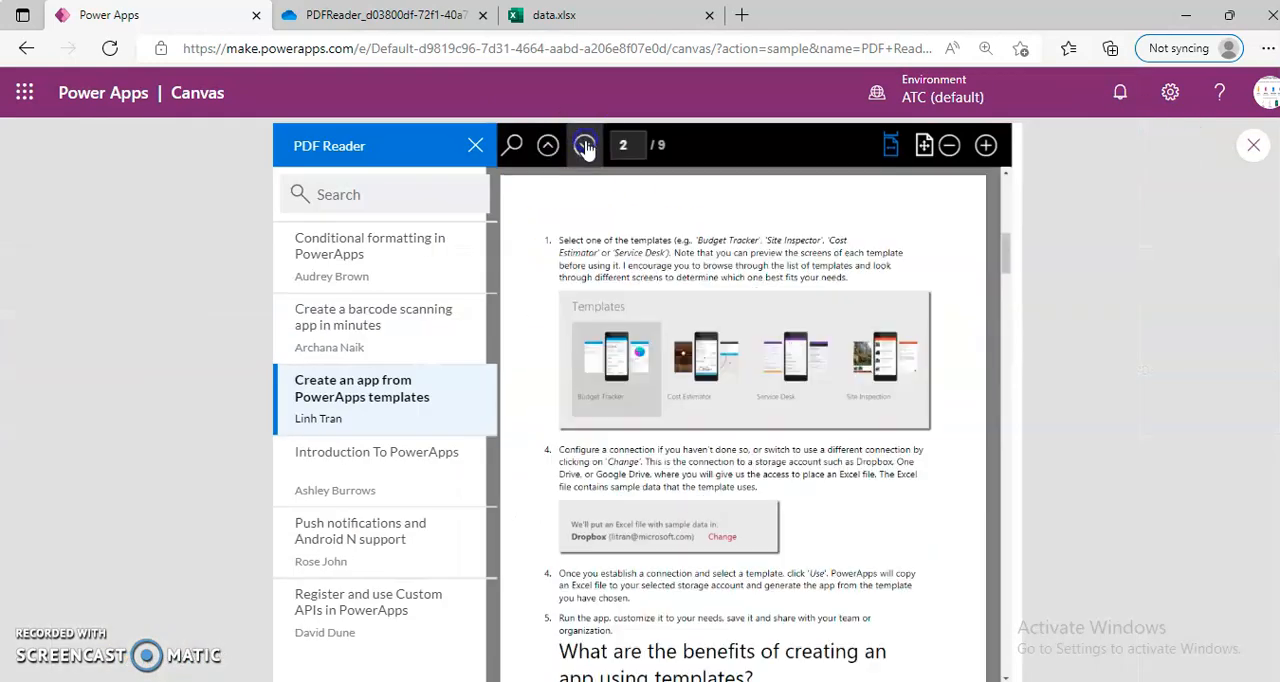
{"action": "left_click", "coordinate": [584, 144]}
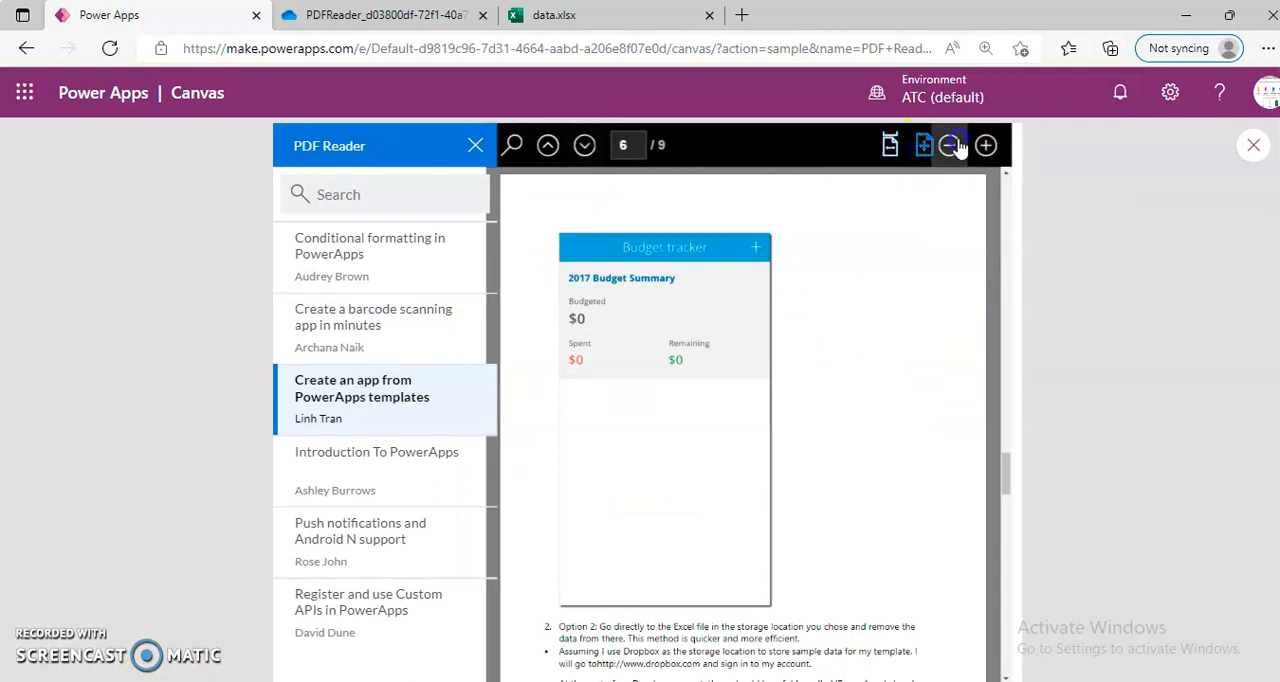
{"action": "left_click", "coordinate": [948, 144]}
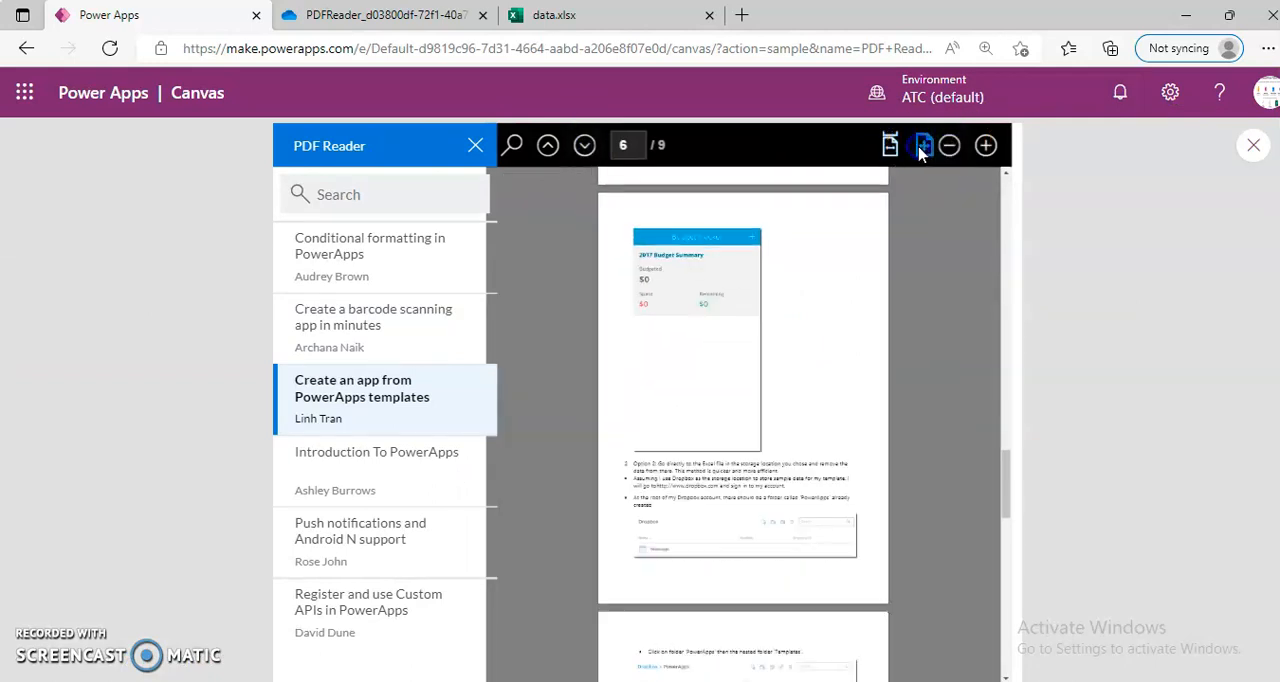
{"action": "left_click", "coordinate": [984, 144]}
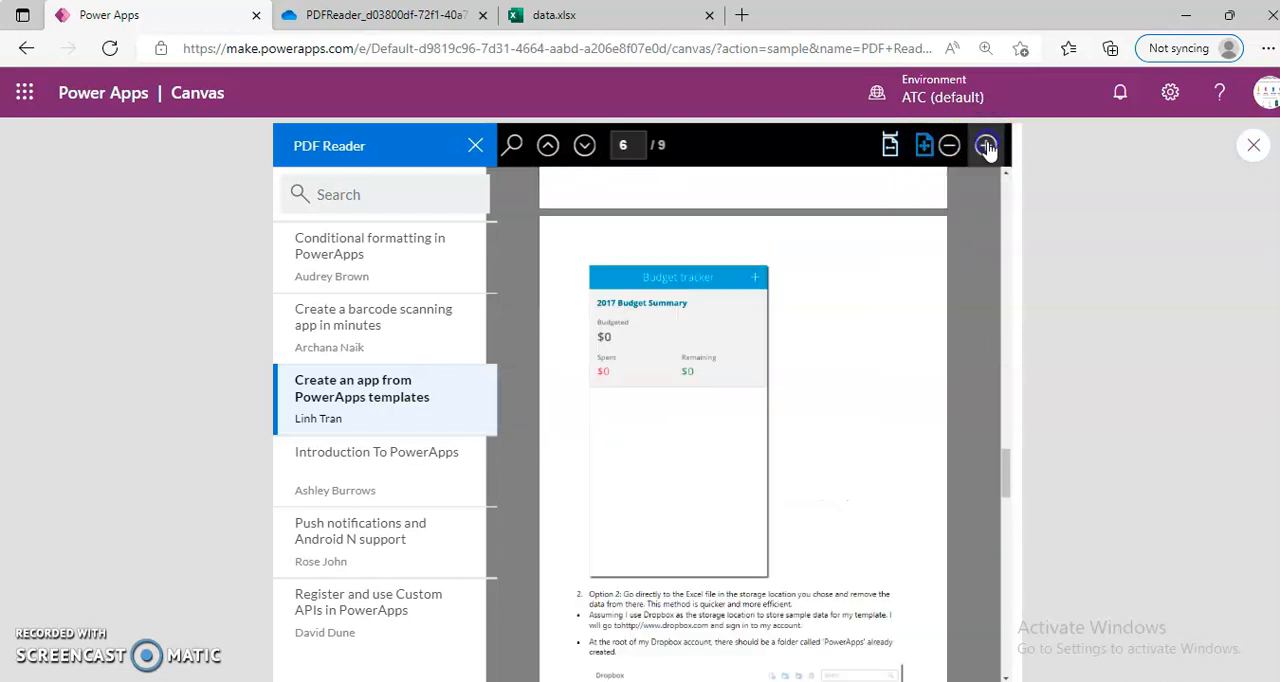
{"action": "left_click", "coordinate": [948, 144]}
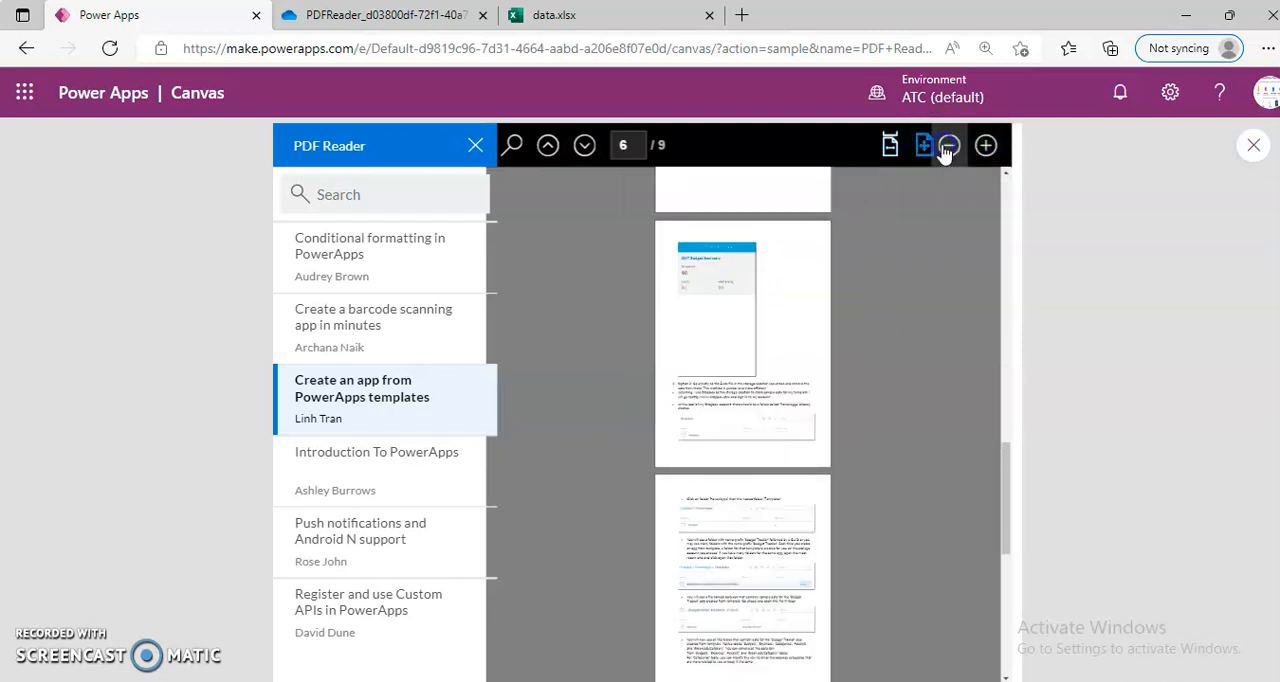
{"action": "mouse_move", "coordinate": [948, 144]}
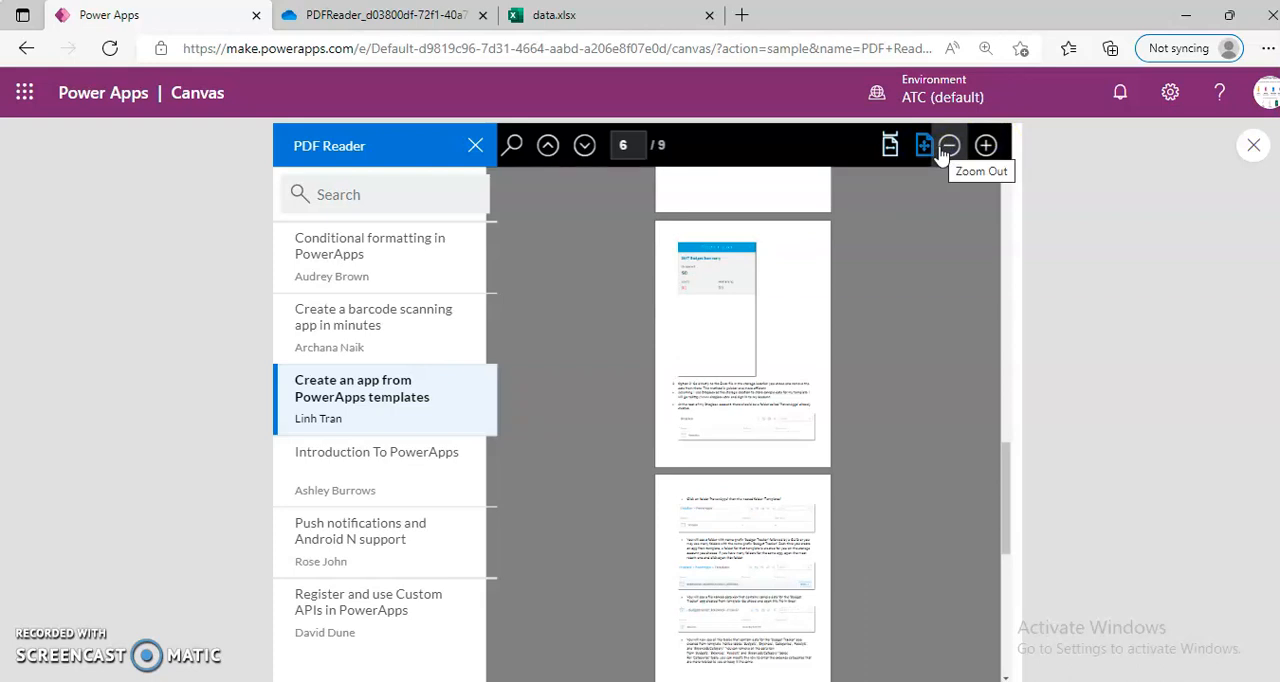
{"action": "mouse_move", "coordinate": [668, 278]}
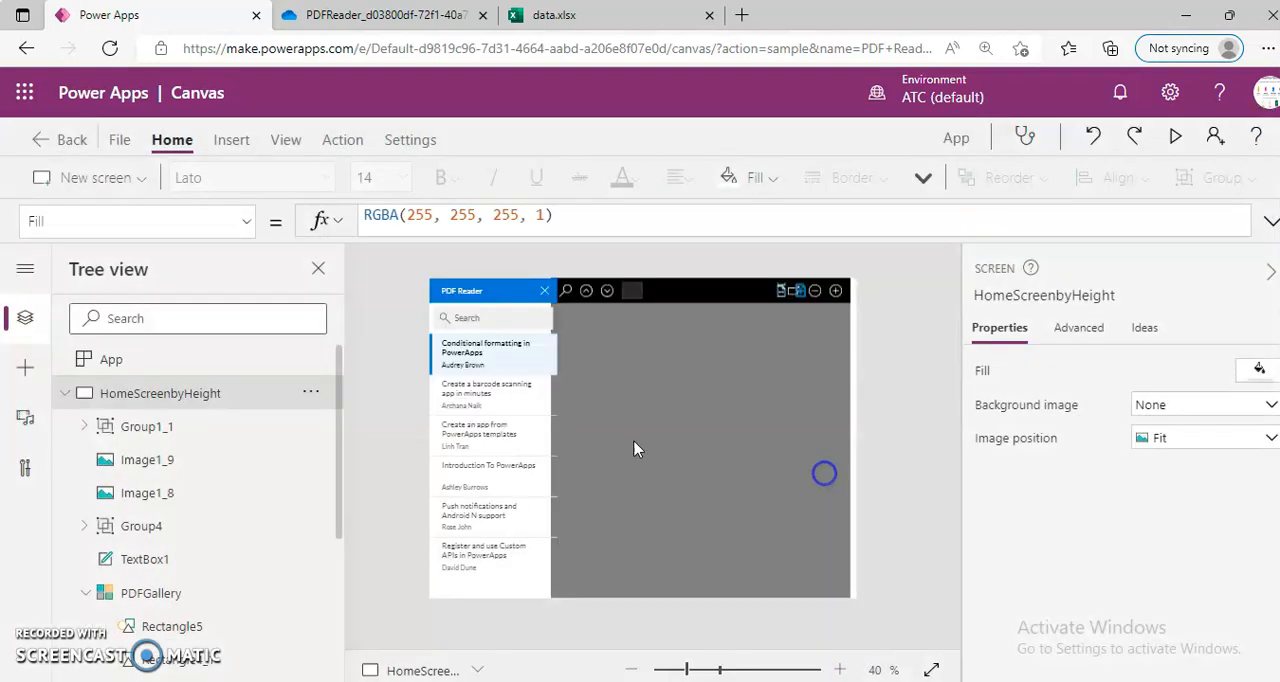
{"action": "left_click", "coordinate": [152, 592]}
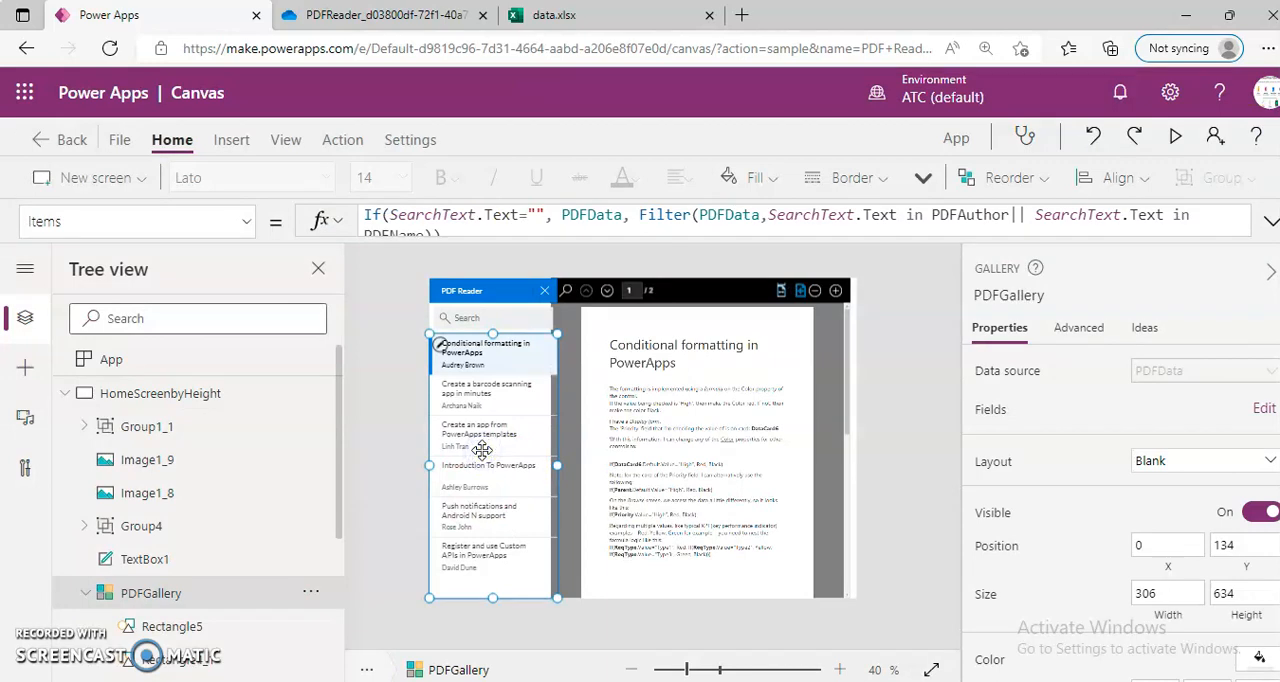
{"action": "left_click", "coordinate": [560, 16]}
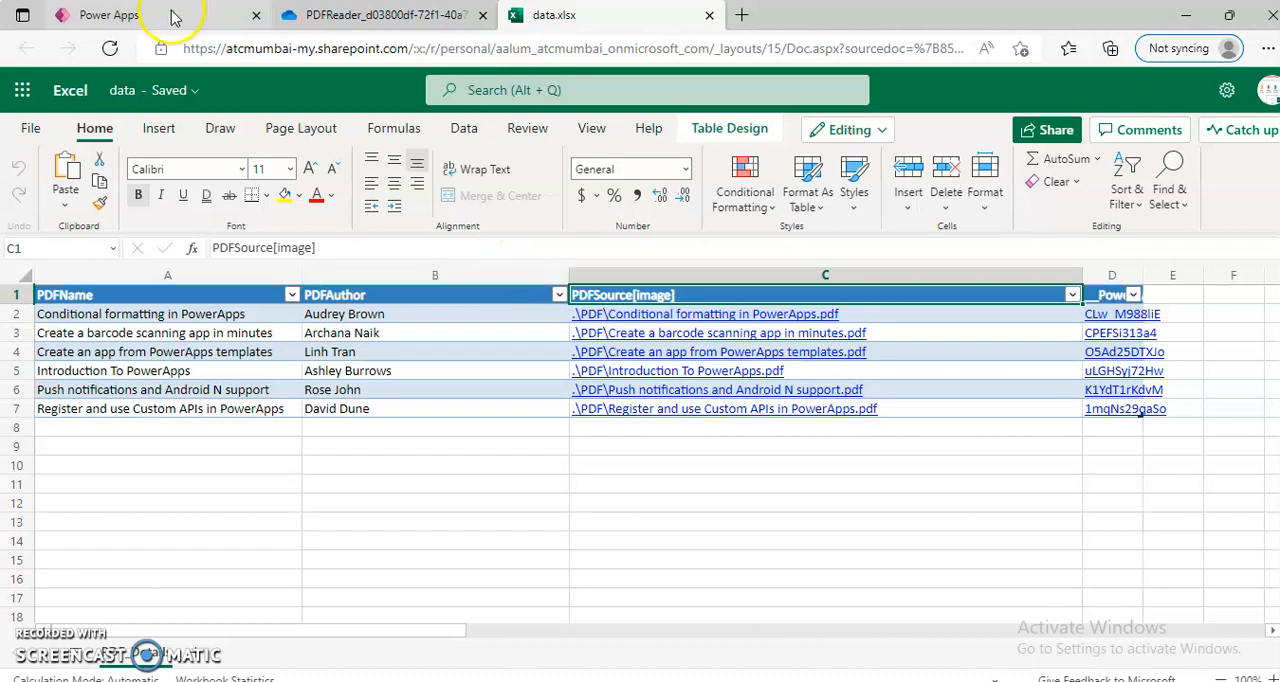
{"action": "left_click", "coordinate": [108, 14]}
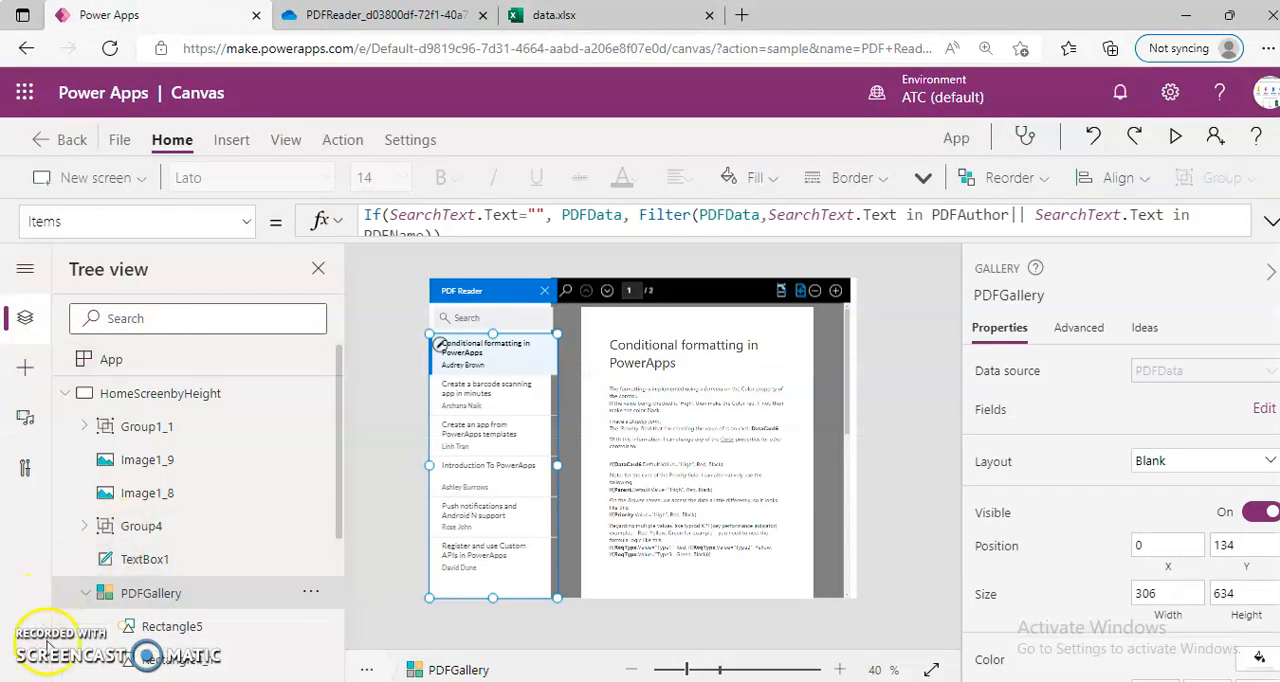